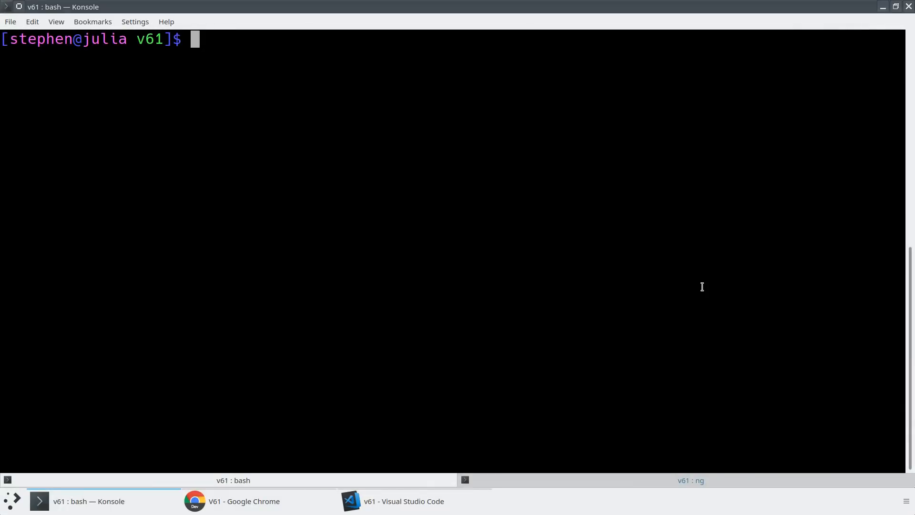
type("ng ver")
type("ng update @angular/")
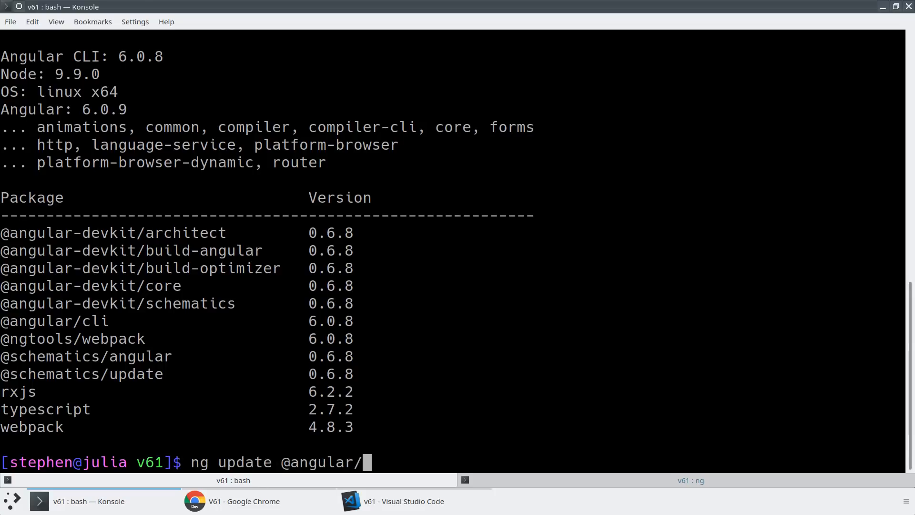
type("core @angular/cli")
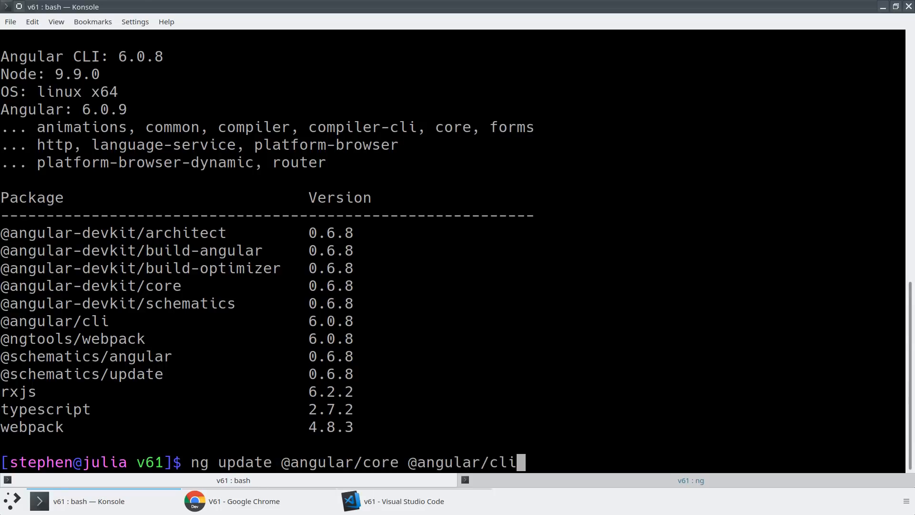
key("Return")
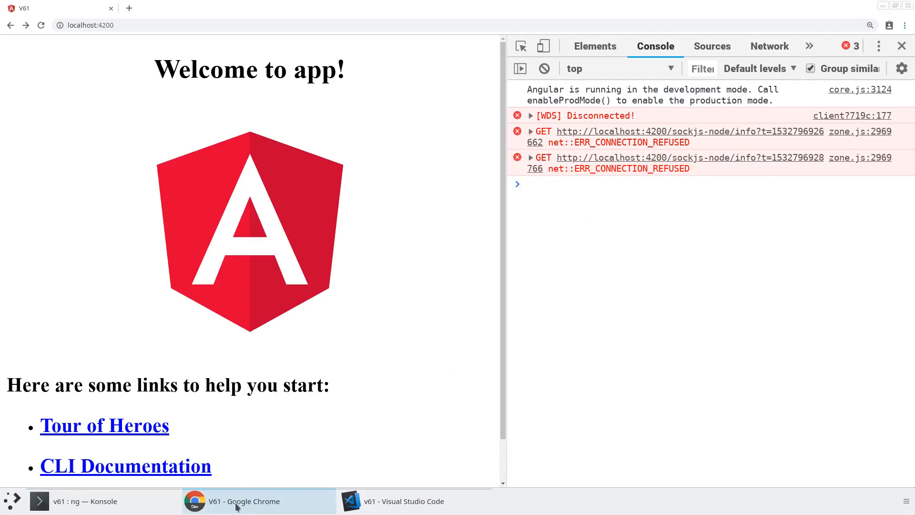
Step: Switch from the running app in Chrome to Visual Studio Code
left_click(85, 500)
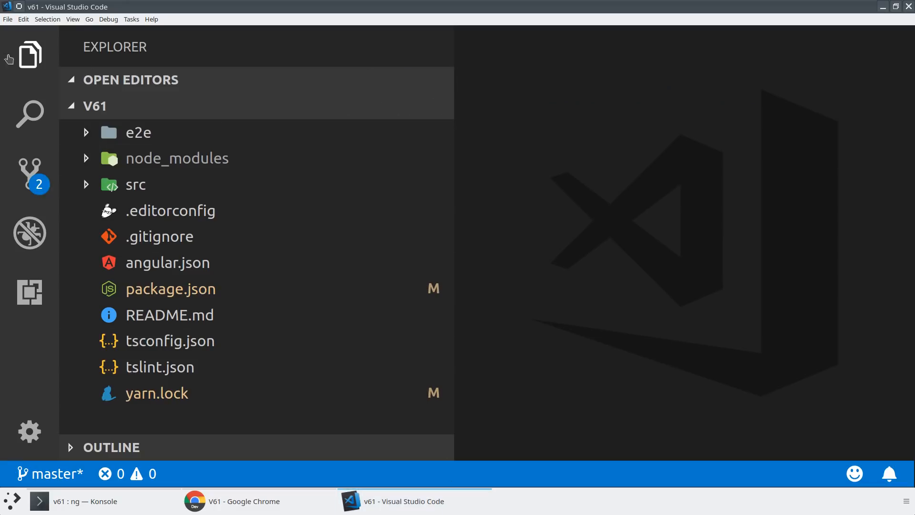
Step: Add a style block with 'h1 { color: red; }' at the top of src/app/app.component.html
left_click(136, 184)
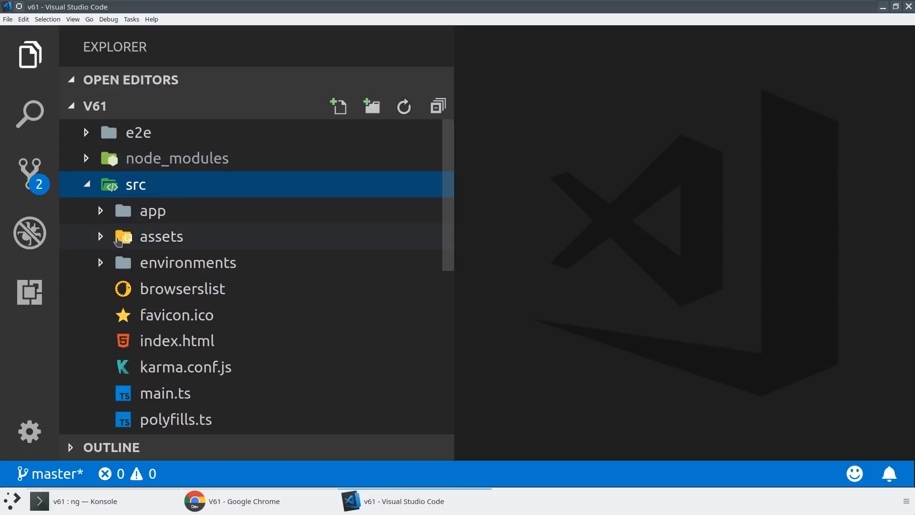
left_click(151, 211)
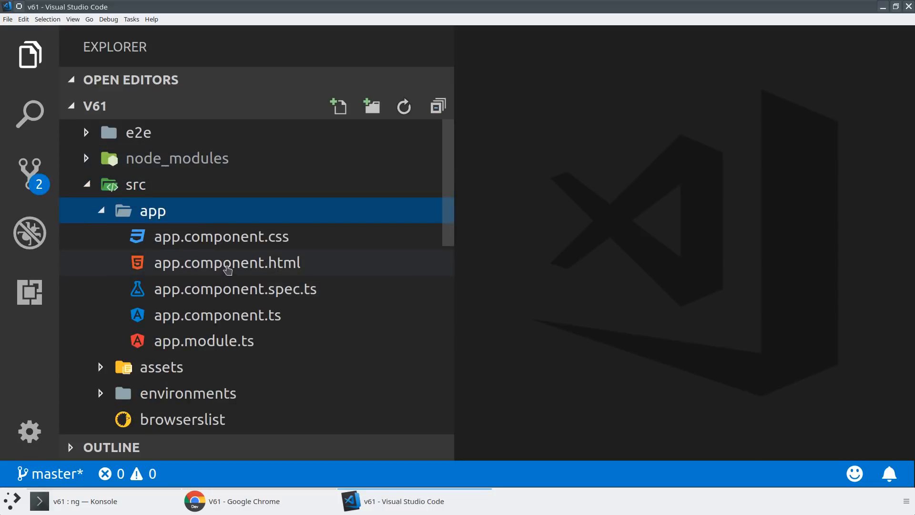
double_click(227, 262)
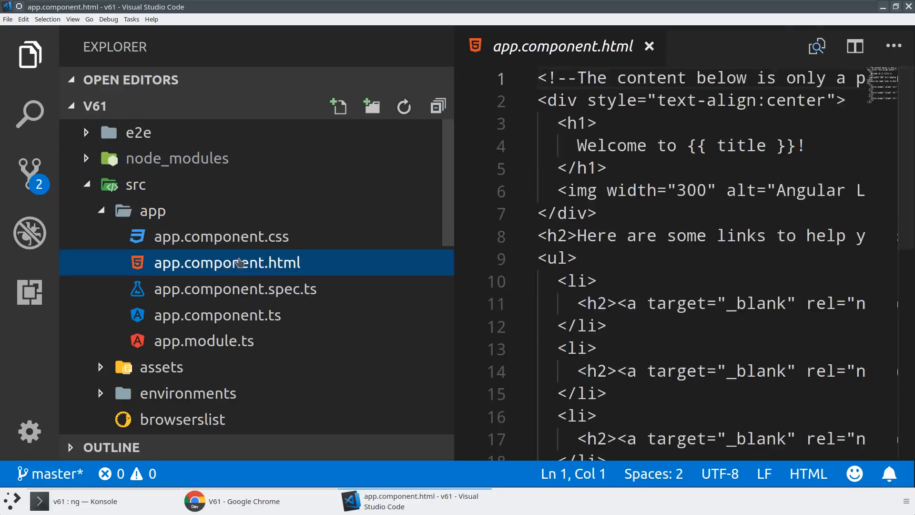
left_click(574, 169)
type("<")
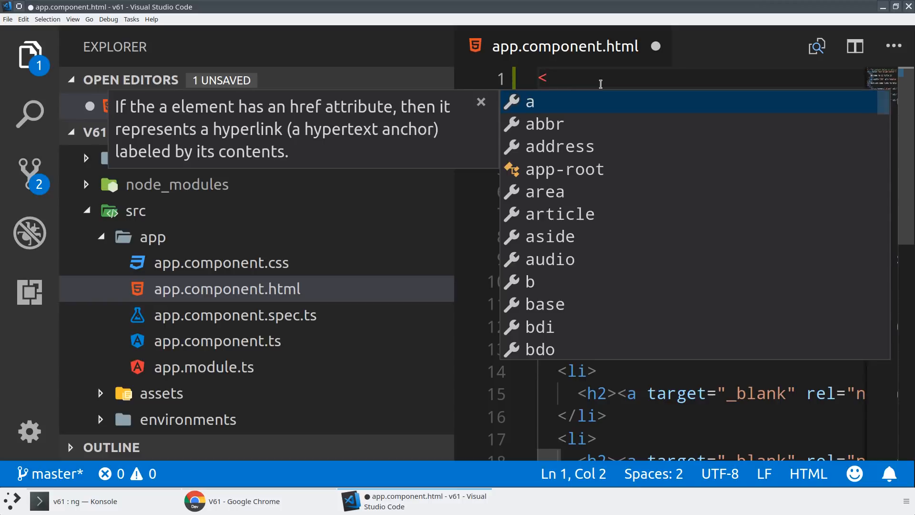
type("style></style>")
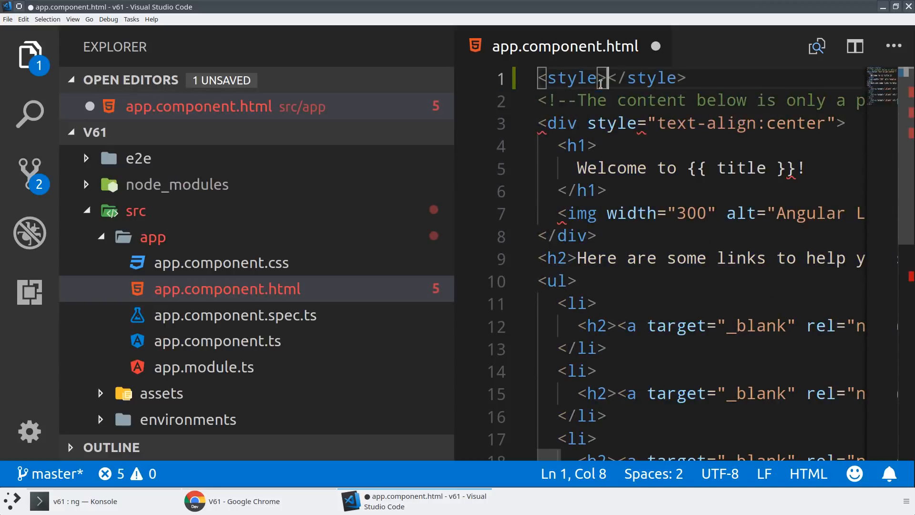
key("Enter")
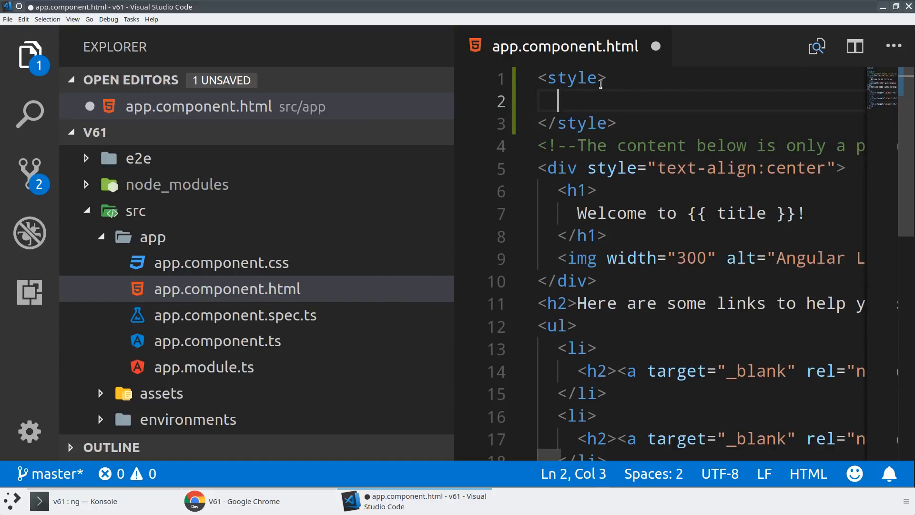
type("h1:")
type("color: red;")
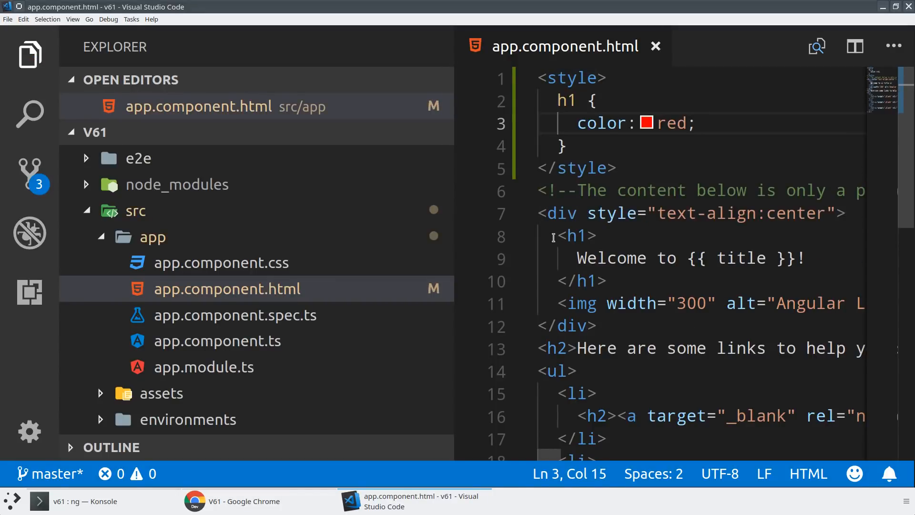
Step: Select the h1 heading block and move to app.component.ts
left_click_drag(557, 236, 607, 280)
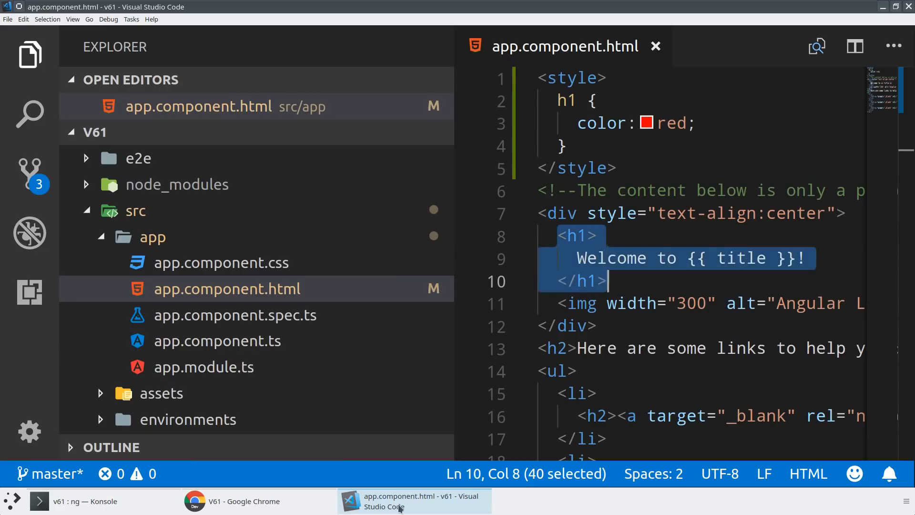
left_click(217, 365)
type("encapsulation:")
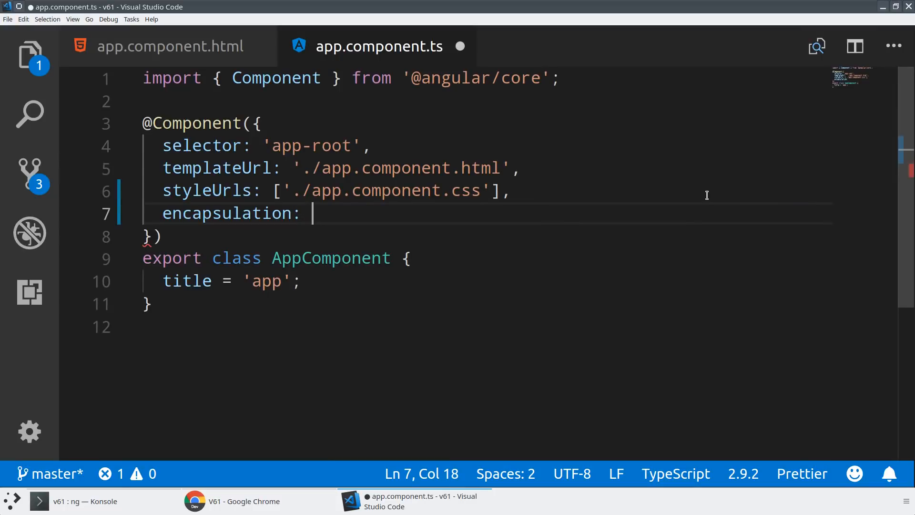
Step: Add encapsulation: ViewEncapsulation.Emulated to AppComponent and comment it out
type("ViewEncapsulation")
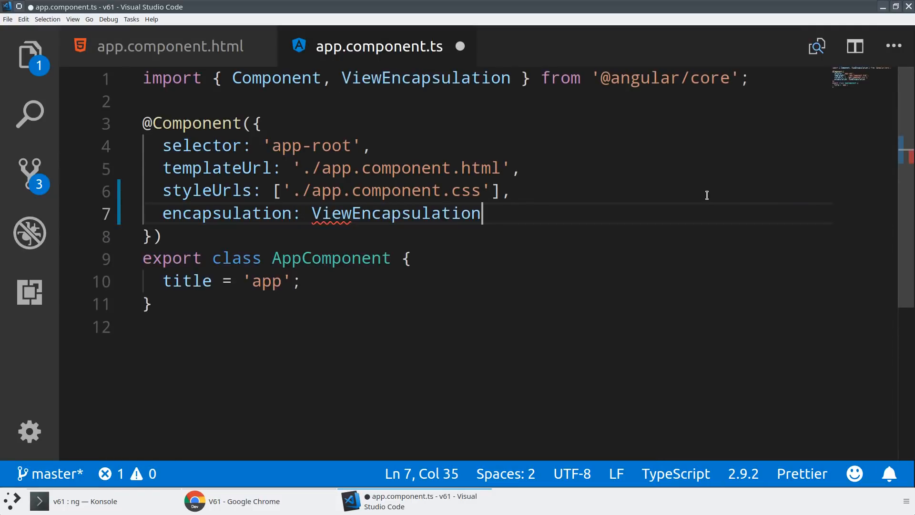
type(".Emulated // Default")
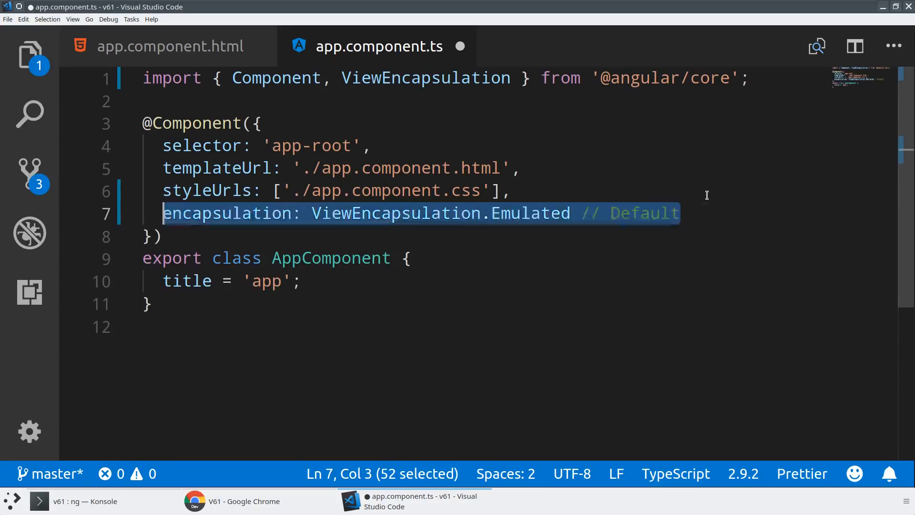
key("ctrl+/")
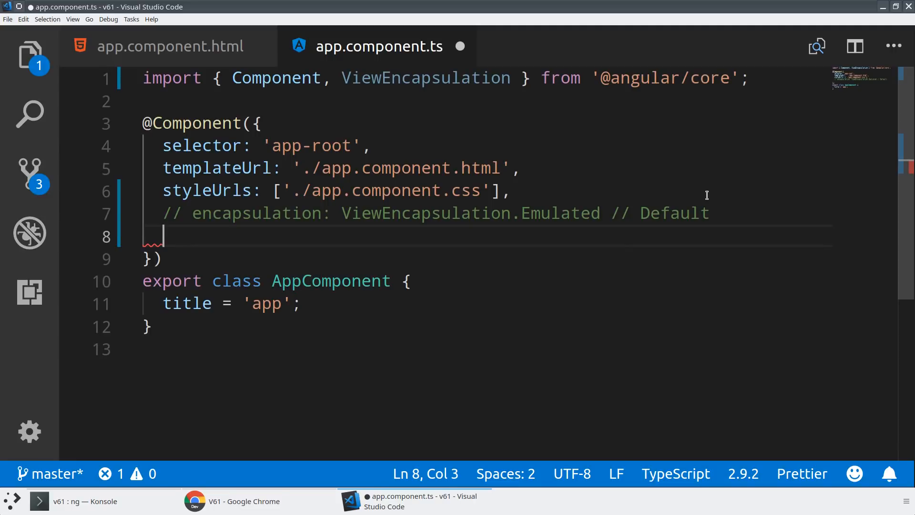
Step: Set encapsulation: ViewEncapsulation.Native with a '// ShadowDOM v0' comment and save
type("encapsulation:")
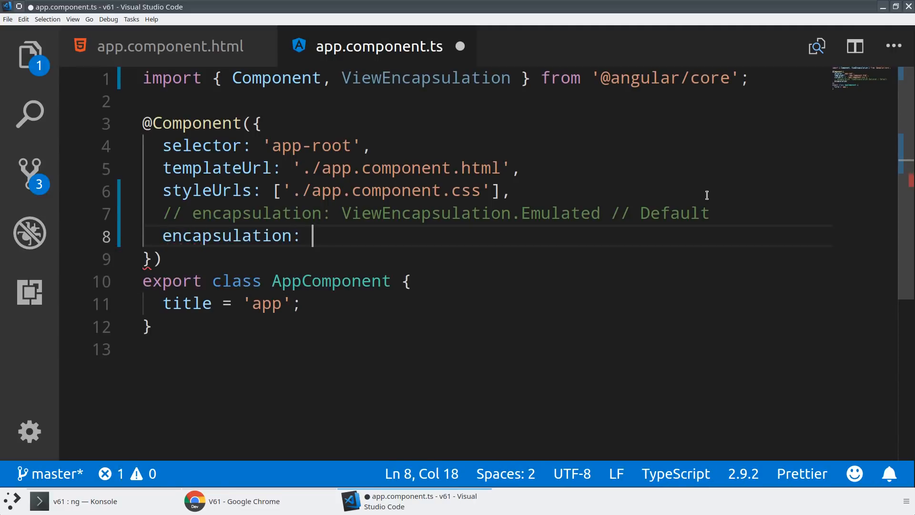
type("ViewEncapsulation")
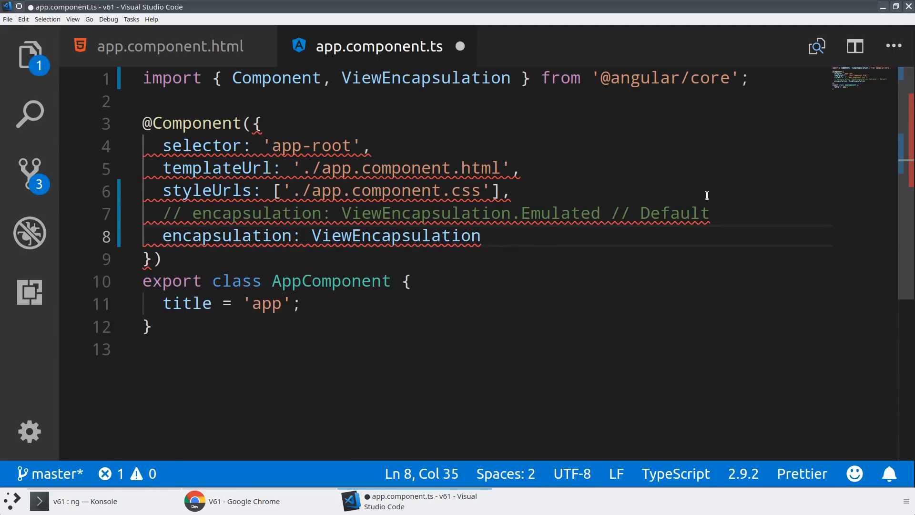
type(".Native /")
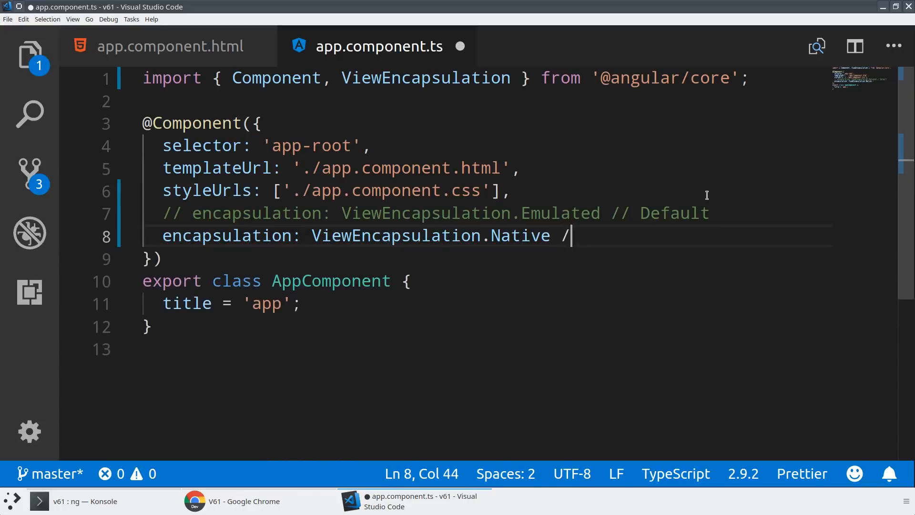
type("/ Shadow")
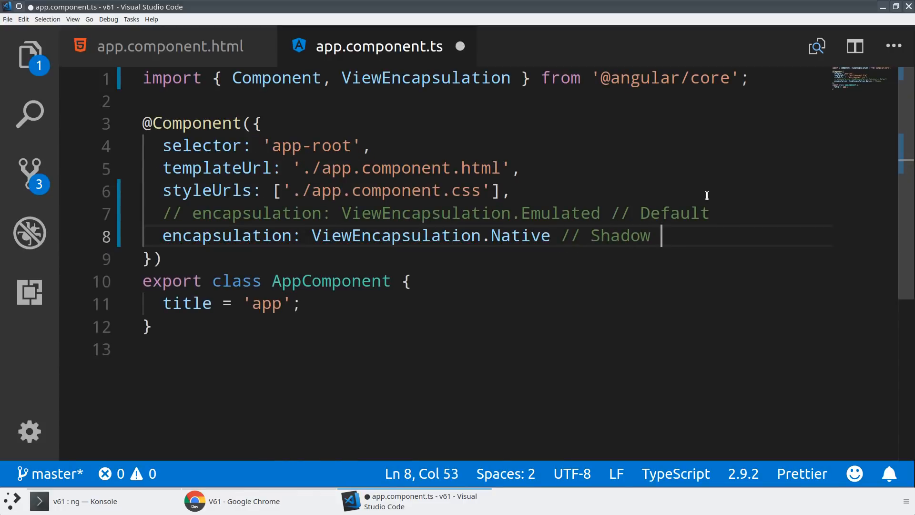
type("DOM v0")
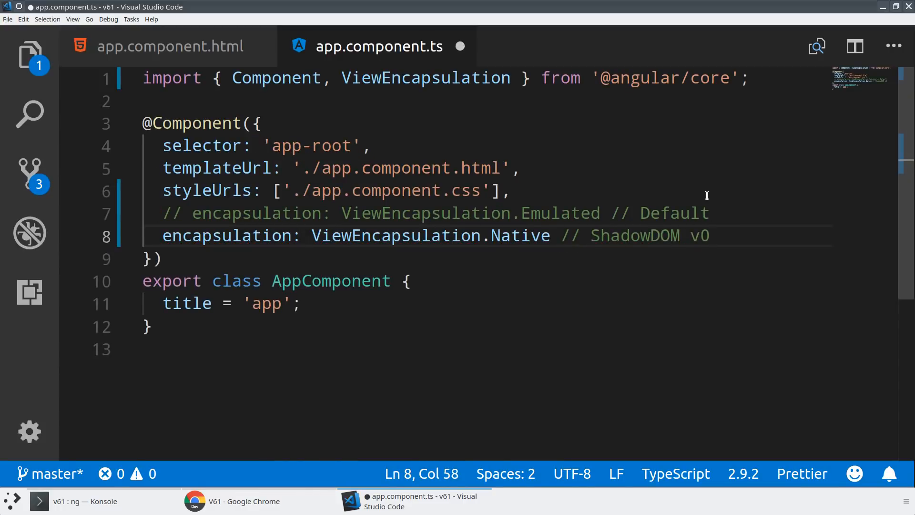
key("ctrl+s")
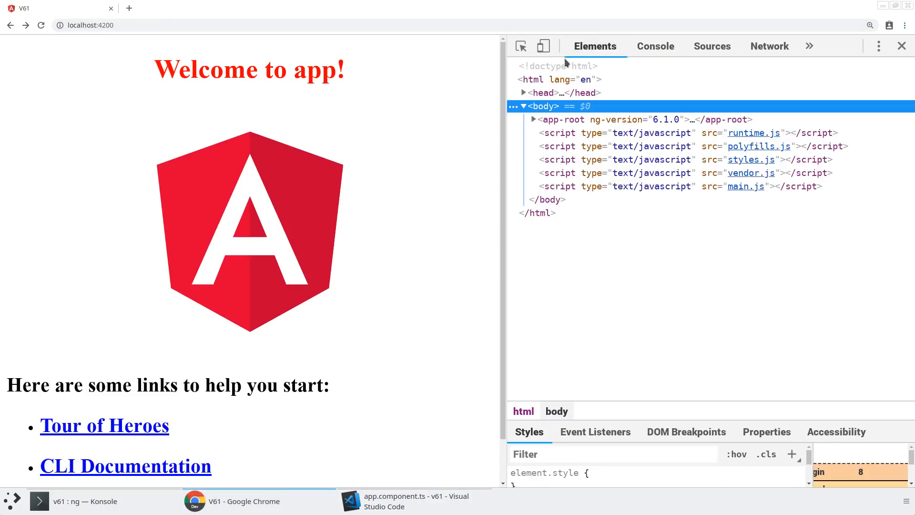
Step: Return from the red-heading page in Chrome to Visual Studio Code
left_click(532, 119)
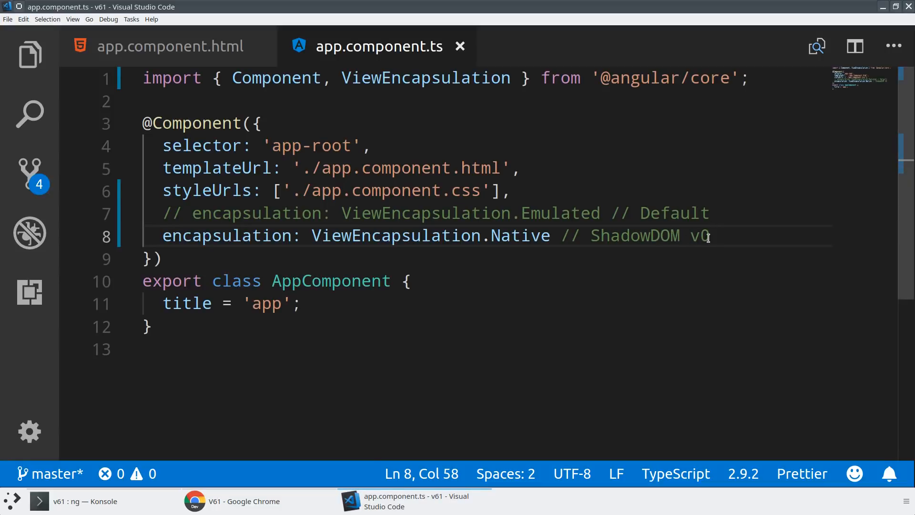
Step: Retype the encapsulation value, trying ShadowDom before settling on Native
double_click(519, 236)
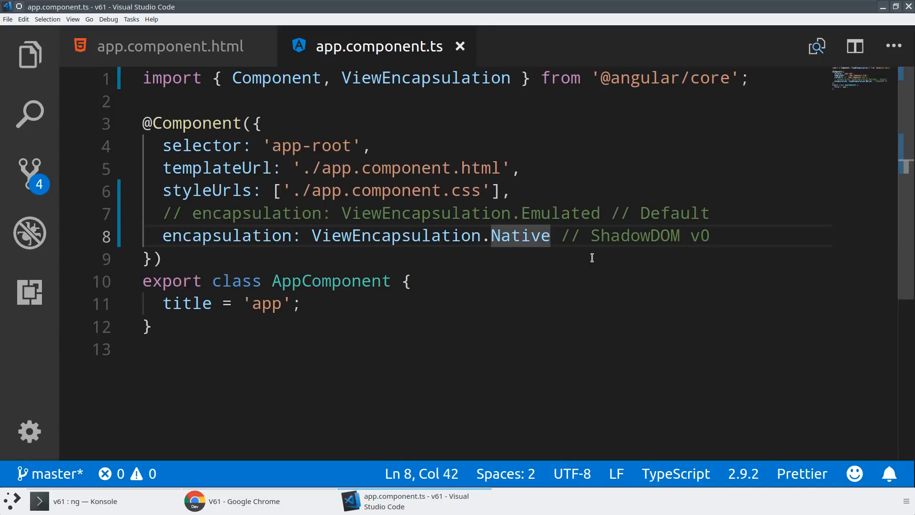
key("Delete")
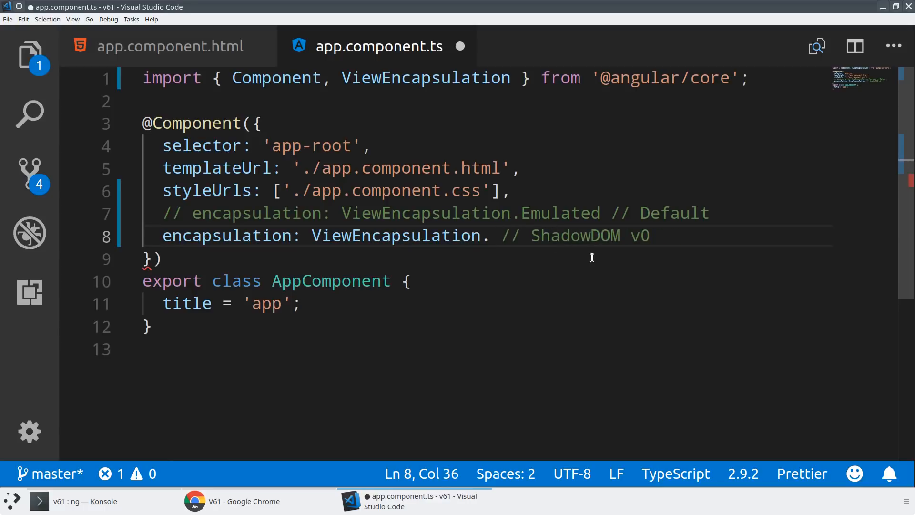
type("S")
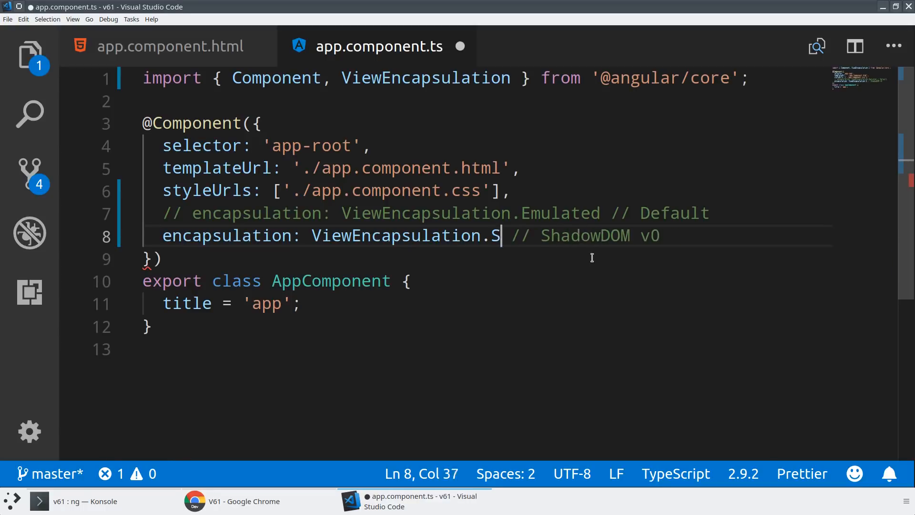
type("hadowDom")
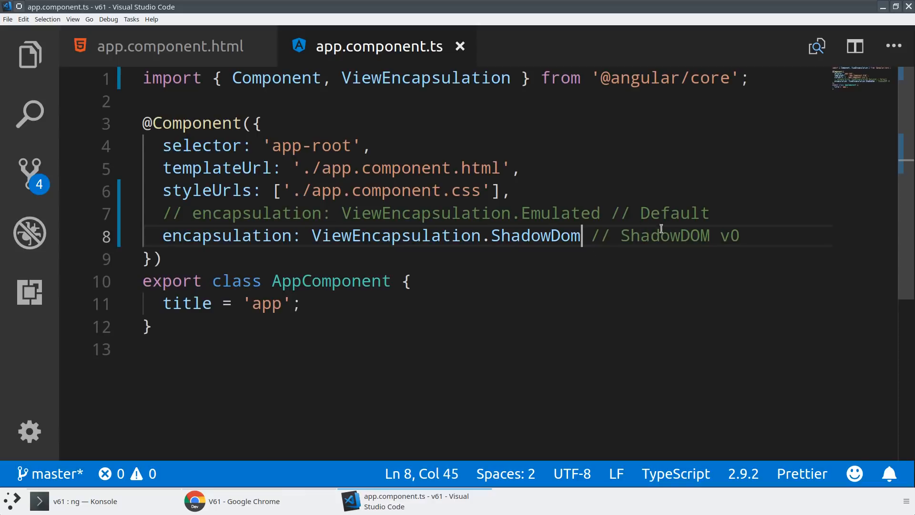
key("BackSpace")
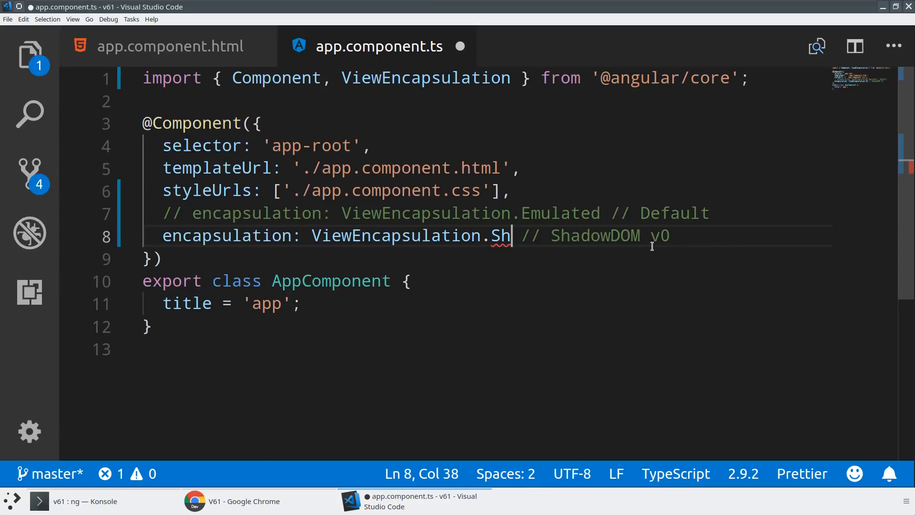
type("ative")
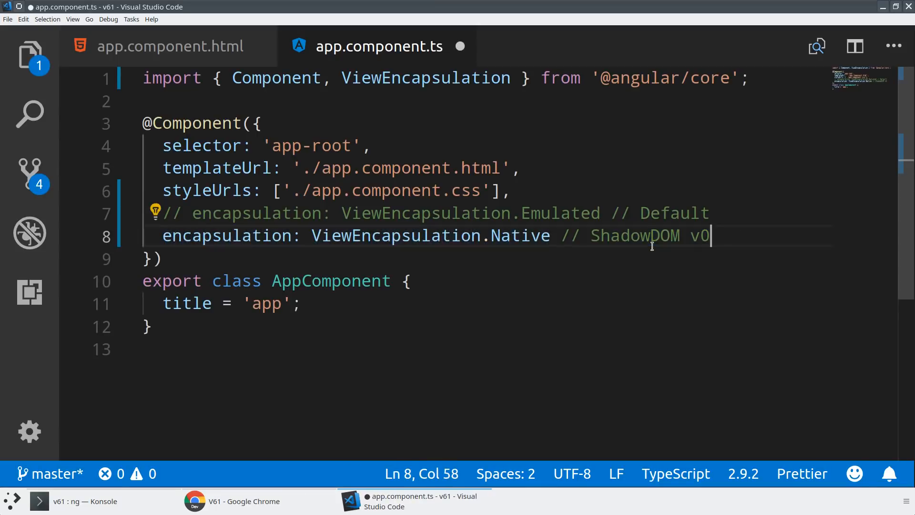
Step: Add a second line encapsulation: ViewEncapsulation.ShadowDom via autocomplete
type("encapsulation: ViewEncapsulation.Sh // ShadowDOM v0")
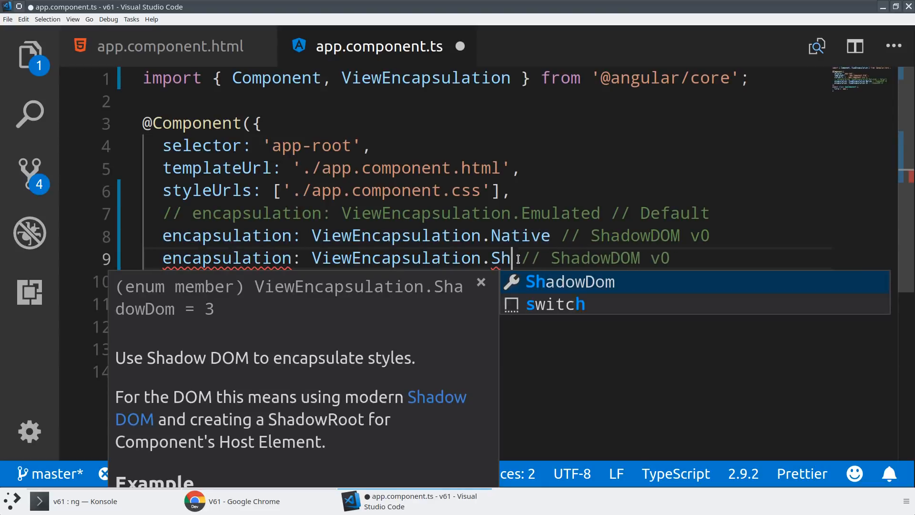
key("Enter")
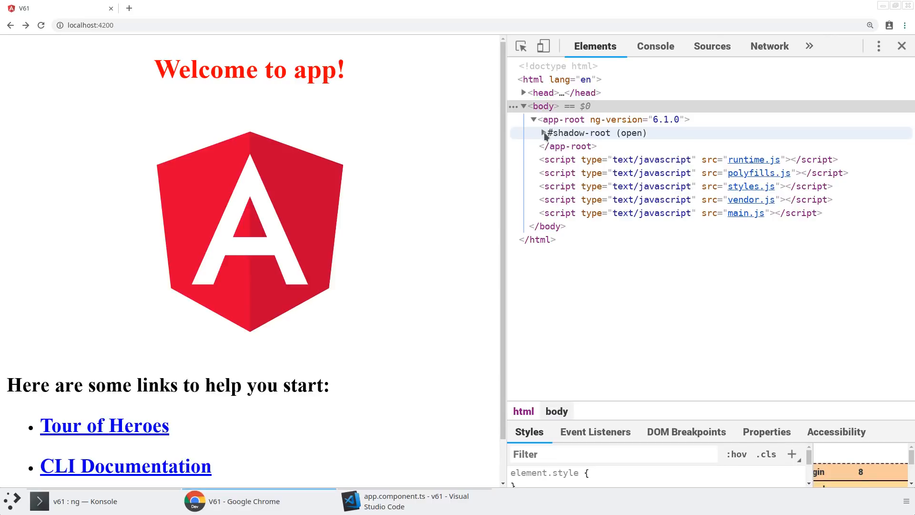
Step: Expand app-root's open shadow root in DevTools Elements, then return to Visual Studio Code
left_click(542, 133)
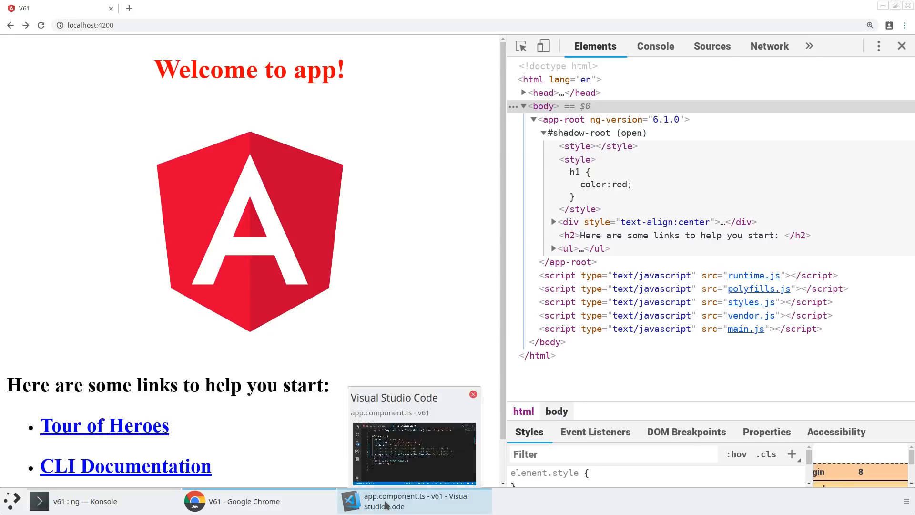
left_click(414, 500)
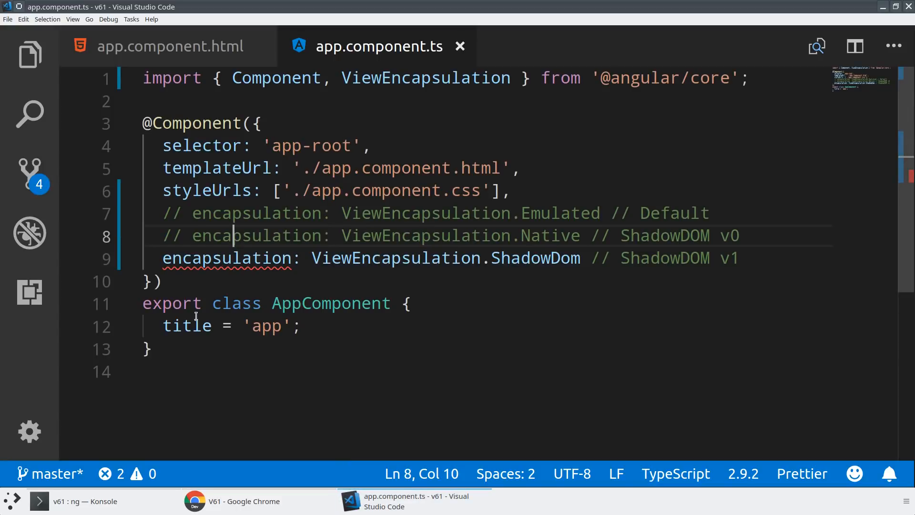
mouse_move(290, 243)
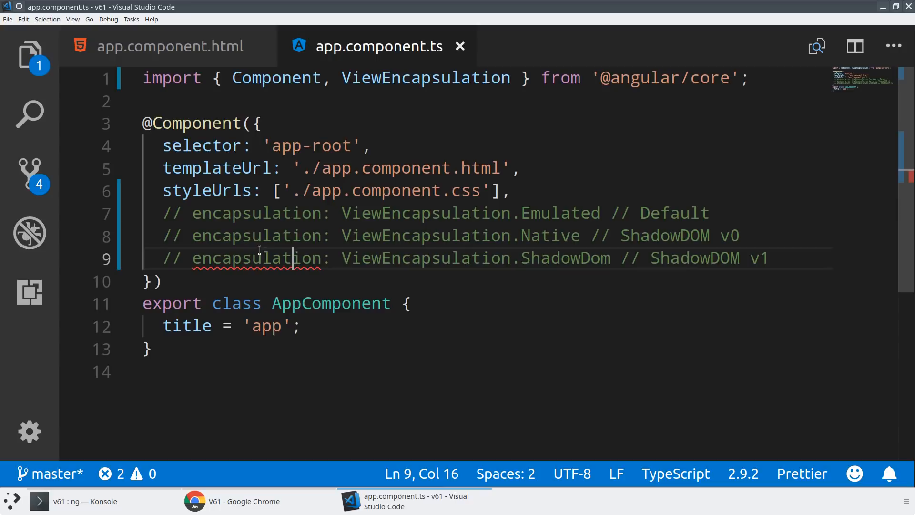
Step: Open app.module.ts from the Explorer sidebar
left_click(85, 500)
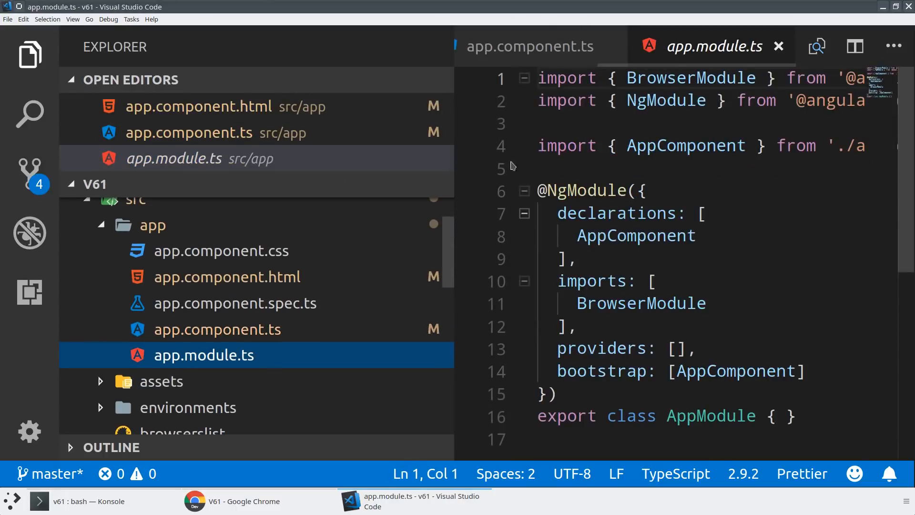
type(",")
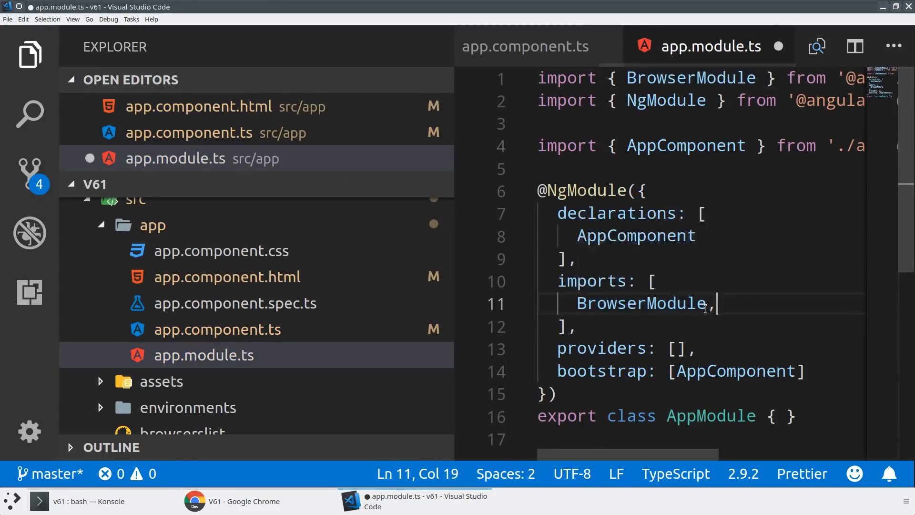
type("RouterModule")
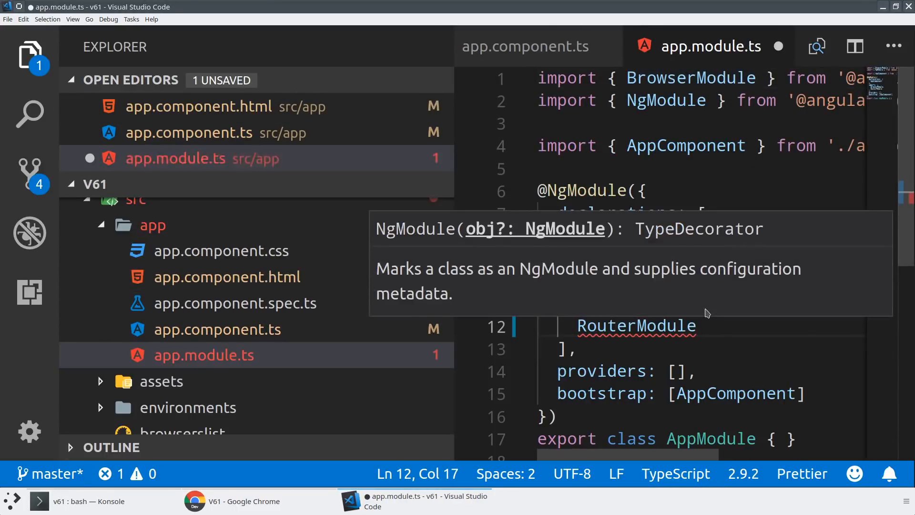
type(".forRoot();")
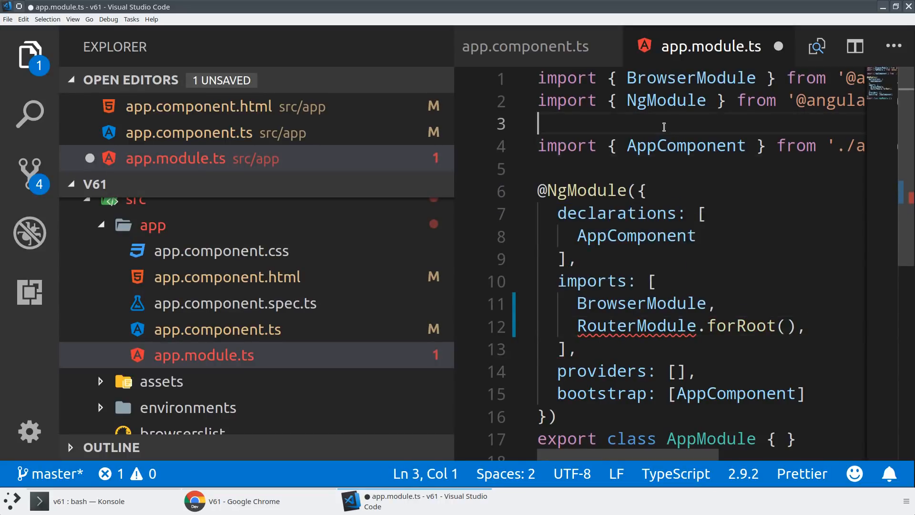
type("import { RouterM")
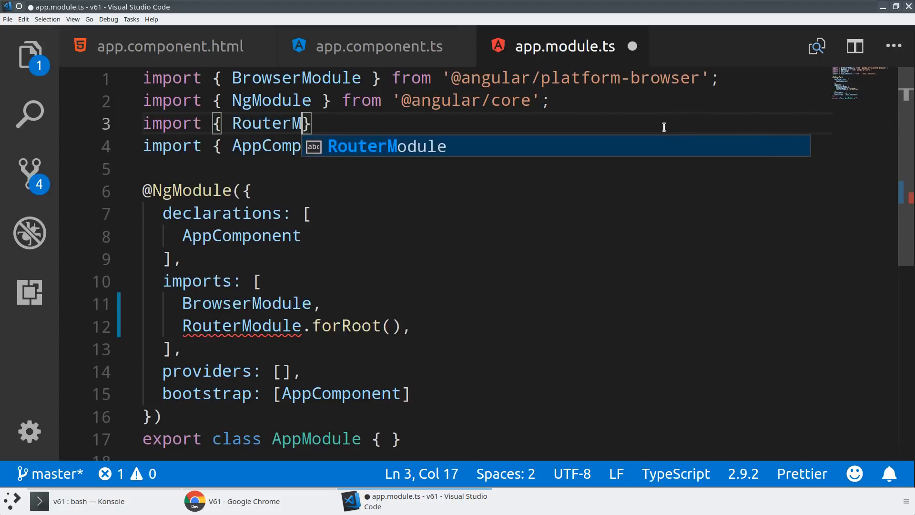
type("odule } from '@angular/co")
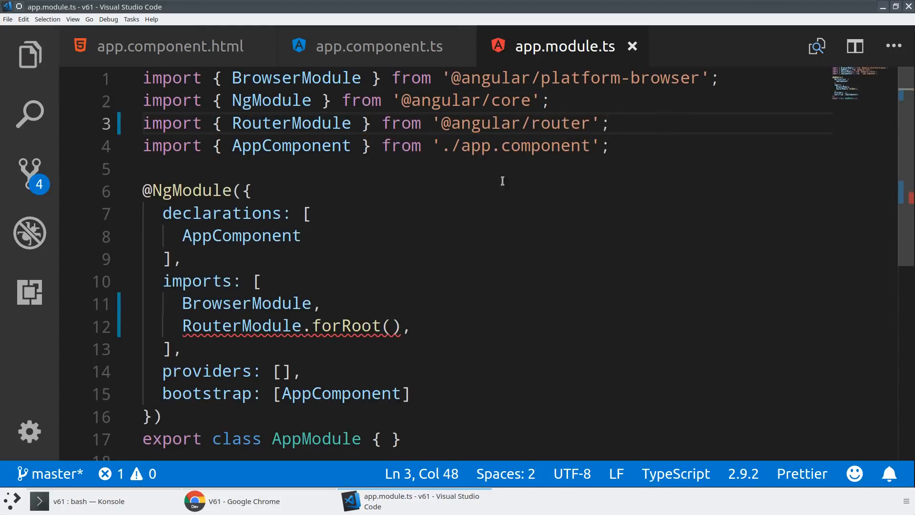
key("Enter")
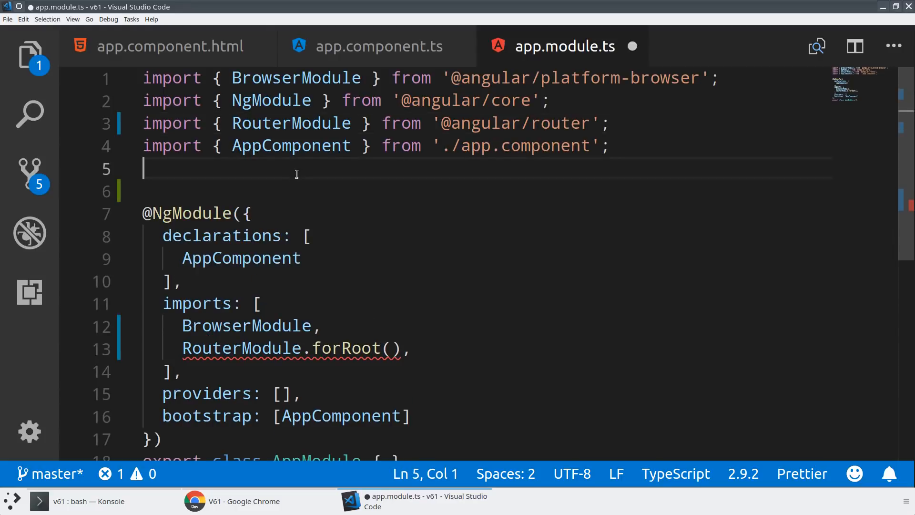
Step: Declare const ROUTES mapping '' to HomeComponent and 'details' to DetailsComponent
type("const ROUTES = [")
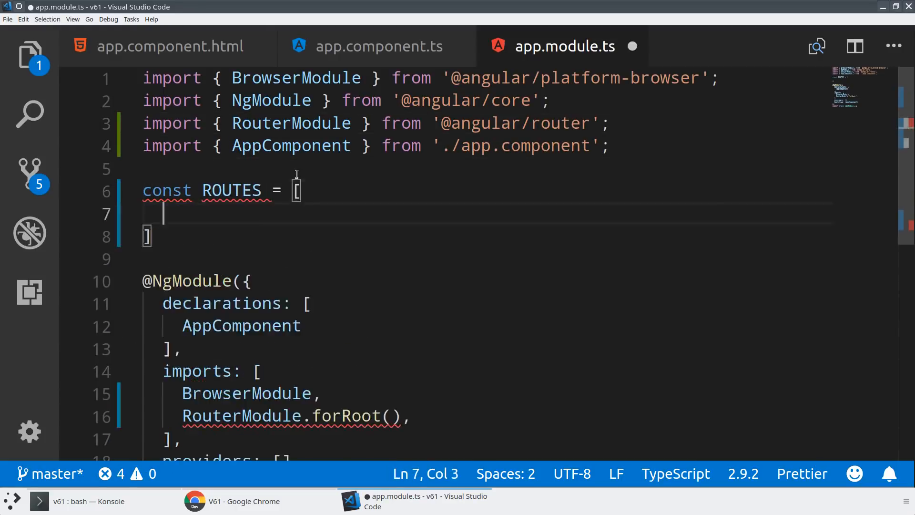
type("{path: ''}")
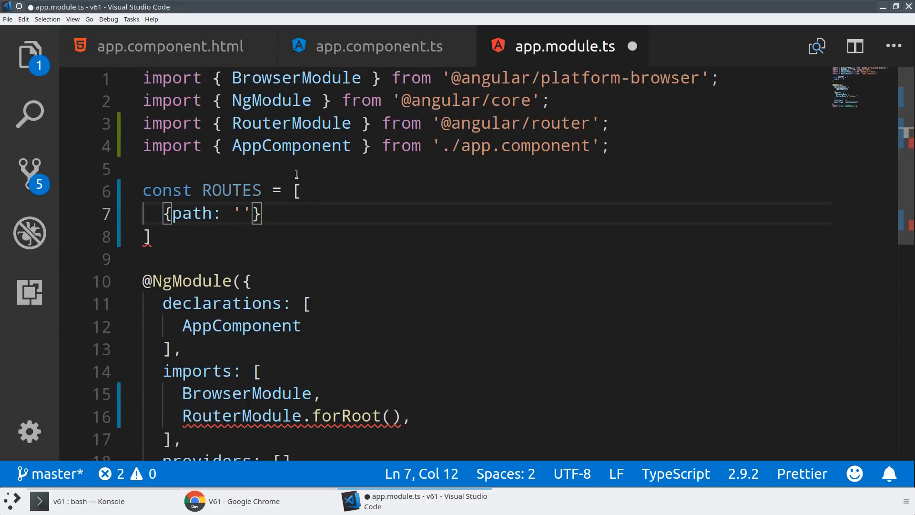
type(", compoen")
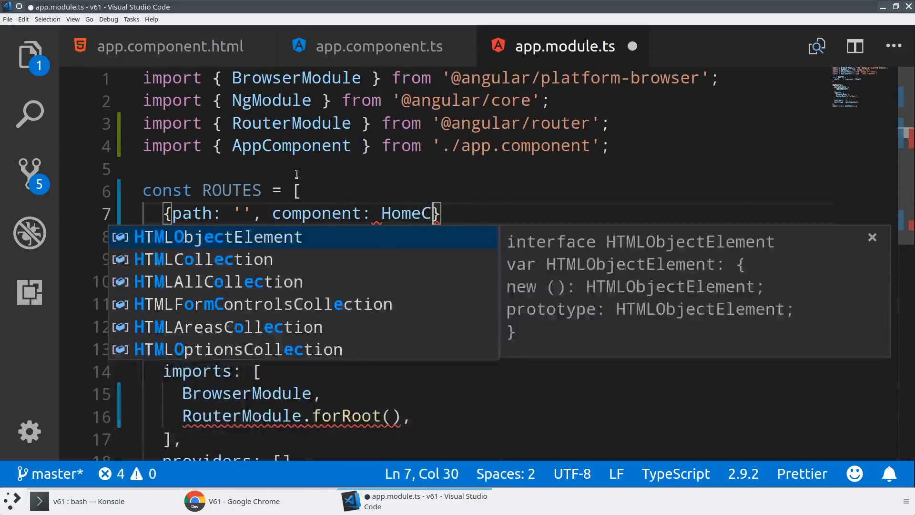
type("omponent},")
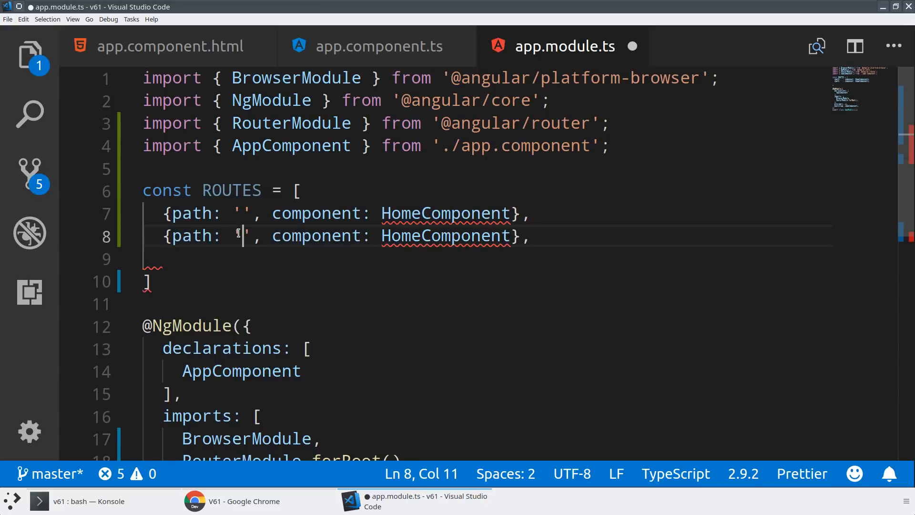
type("details")
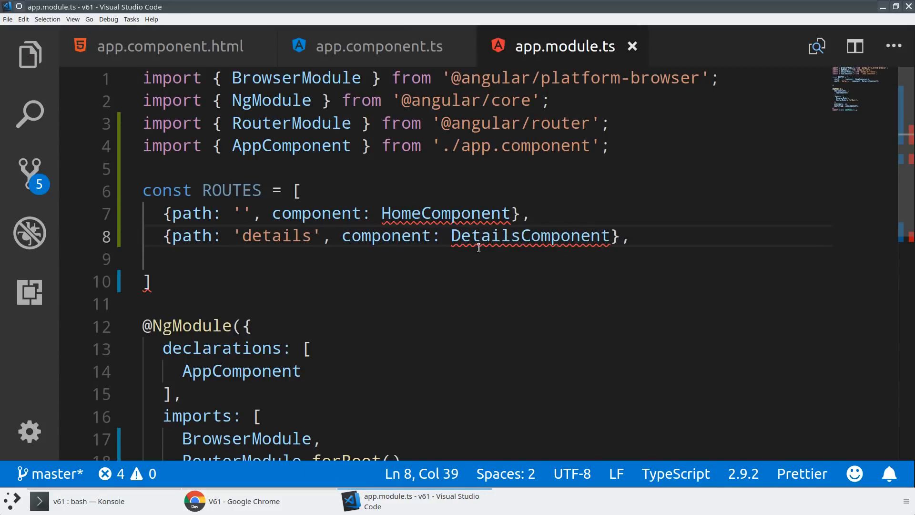
Step: Pass ROUTES to RouterModule.forRoot() and switch to Konsole
scroll("down", 3)
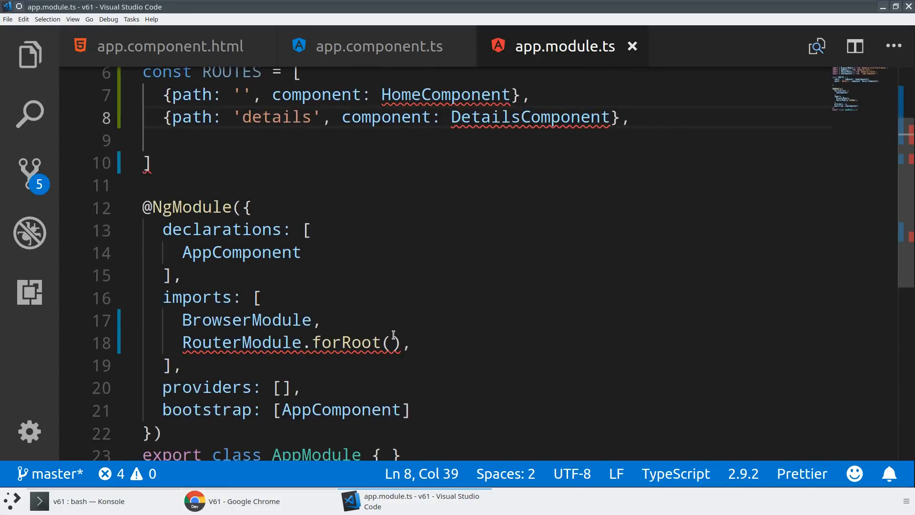
type("ROUTES")
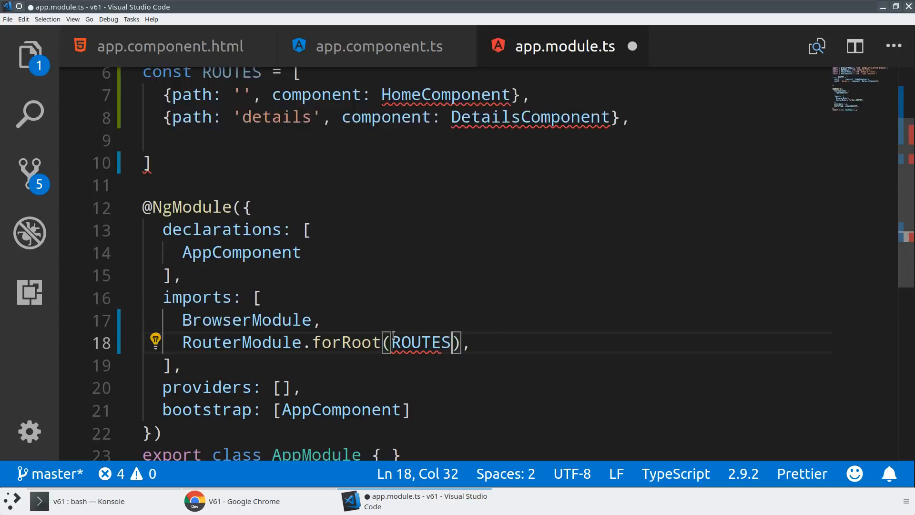
left_click(89, 501)
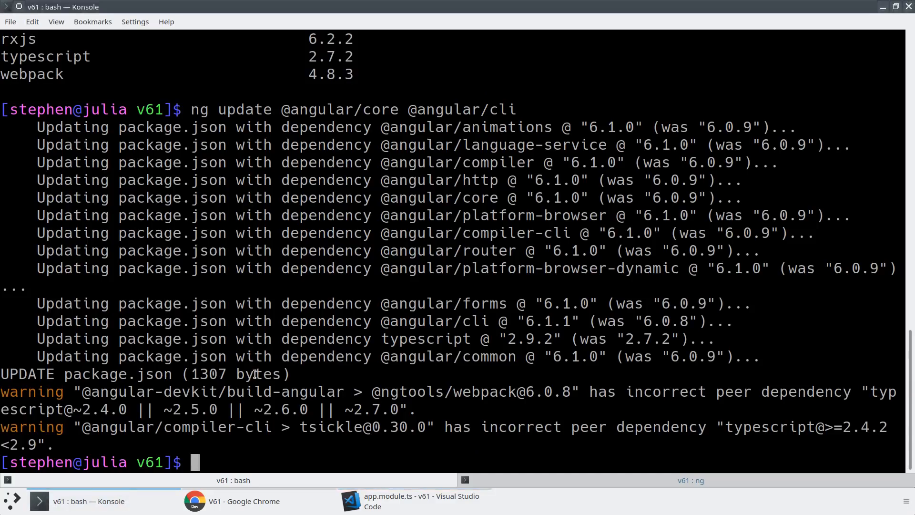
Step: Generate the home component with ng g c home, then begin generating another component
type("ng g c")
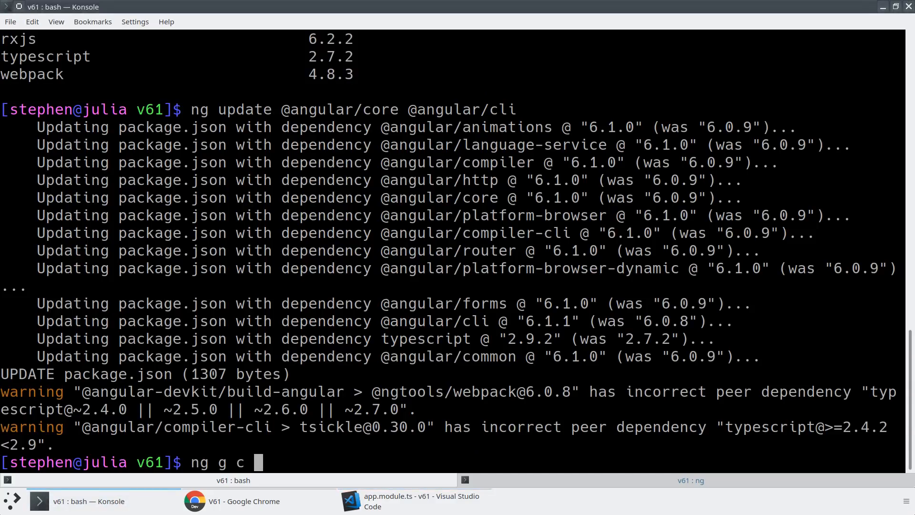
type("home")
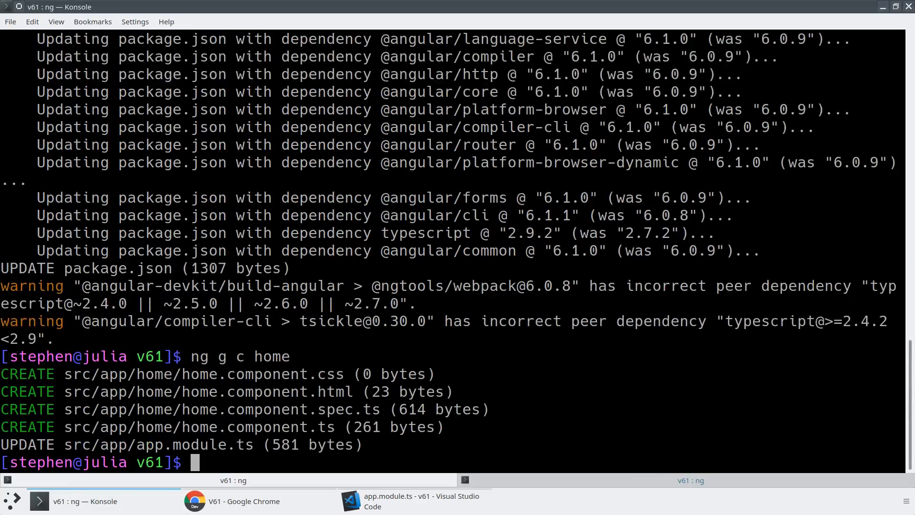
type("ng g c ab")
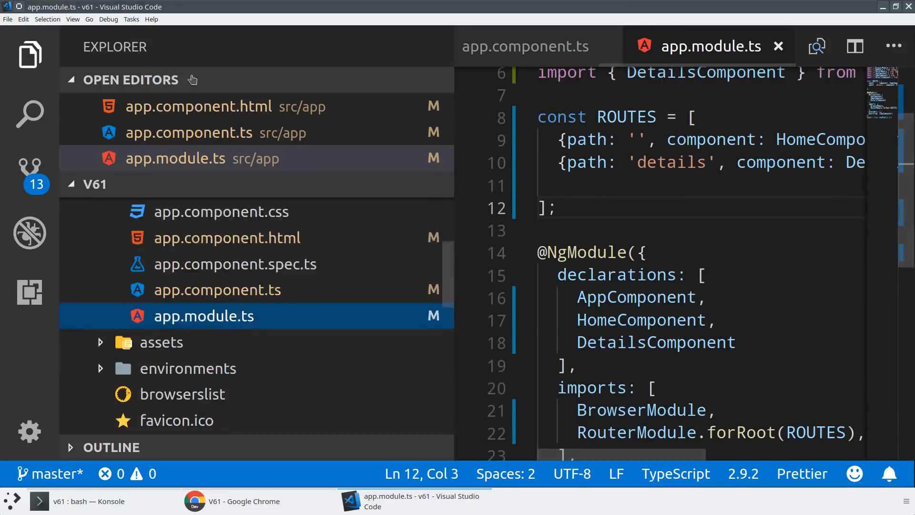
Step: Show app.component.html, which holds only the router-outlet element
left_click(227, 237)
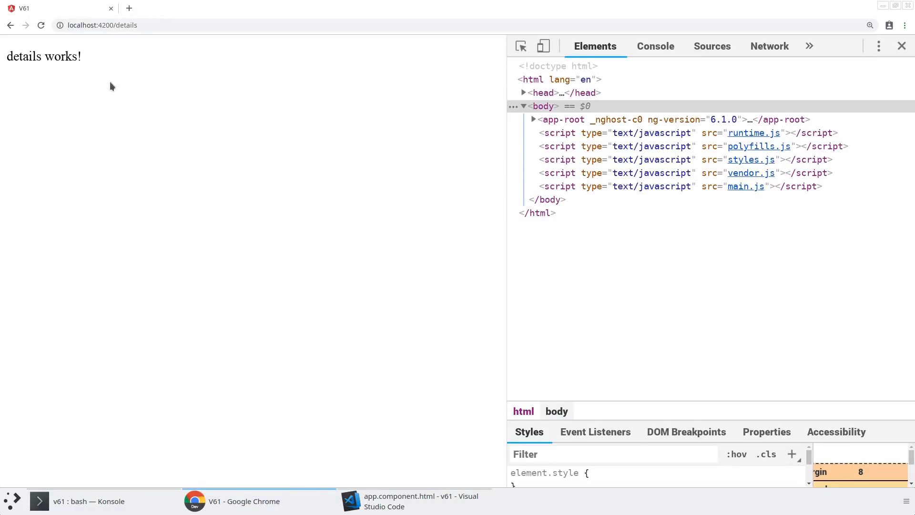
mouse_move(424, 393)
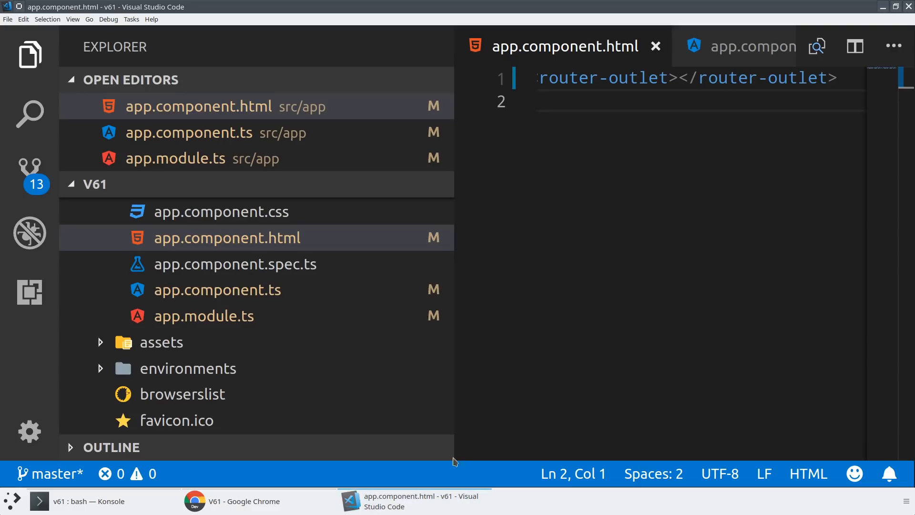
Step: Hide the sidebar and bring up app.module.ts to add a forRoot options object
left_click(29, 54)
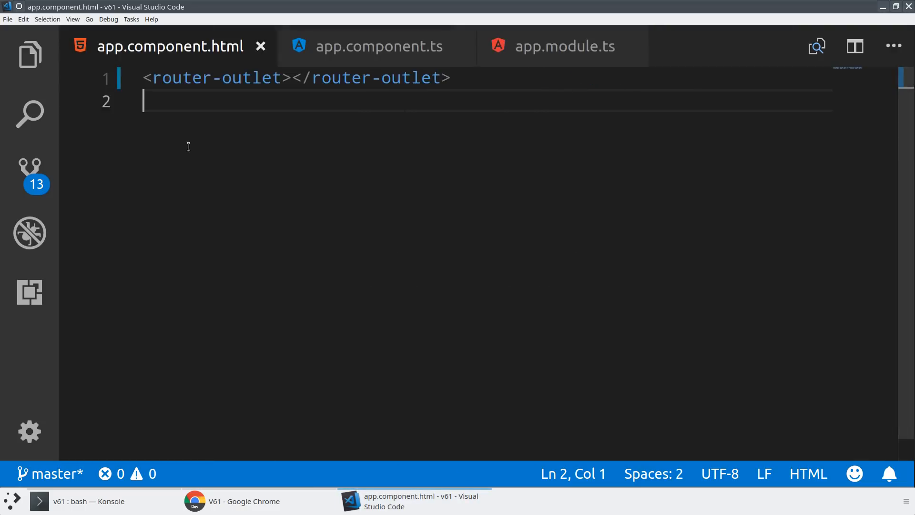
left_click(563, 46)
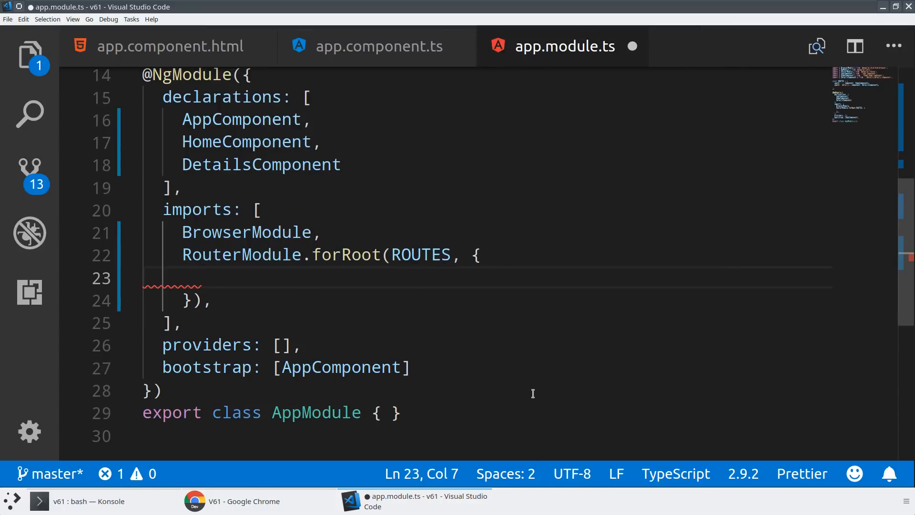
Step: Set scrollPositionRestoration: 'enabled' in the RouterModule.forRoot options and save
type("scrollPositionRestoration")
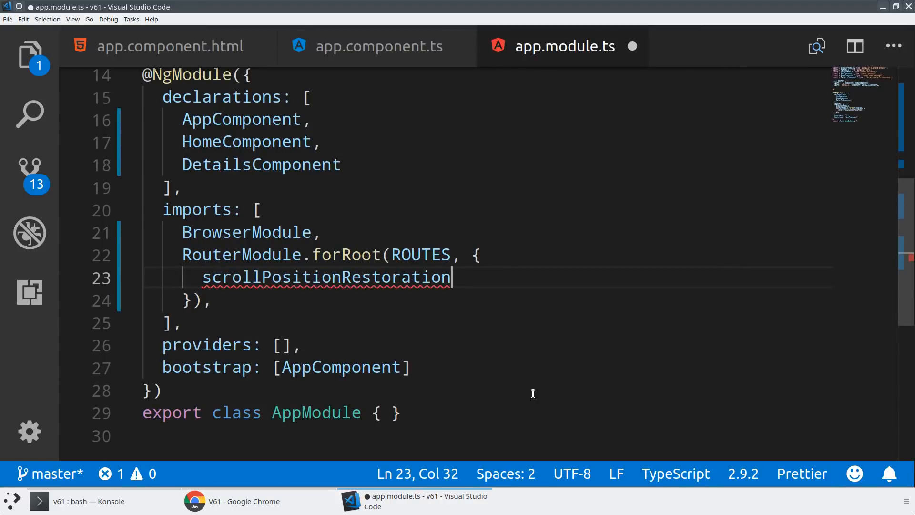
type(": '")
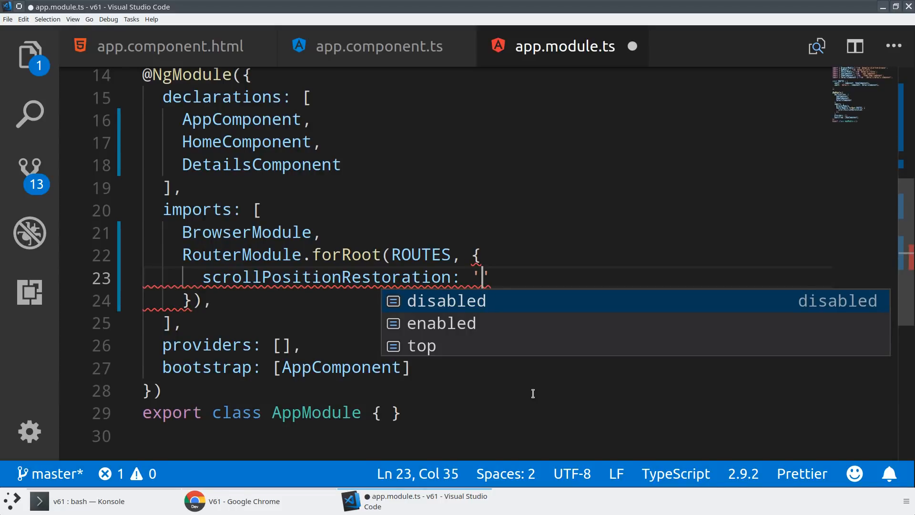
type("enabled")
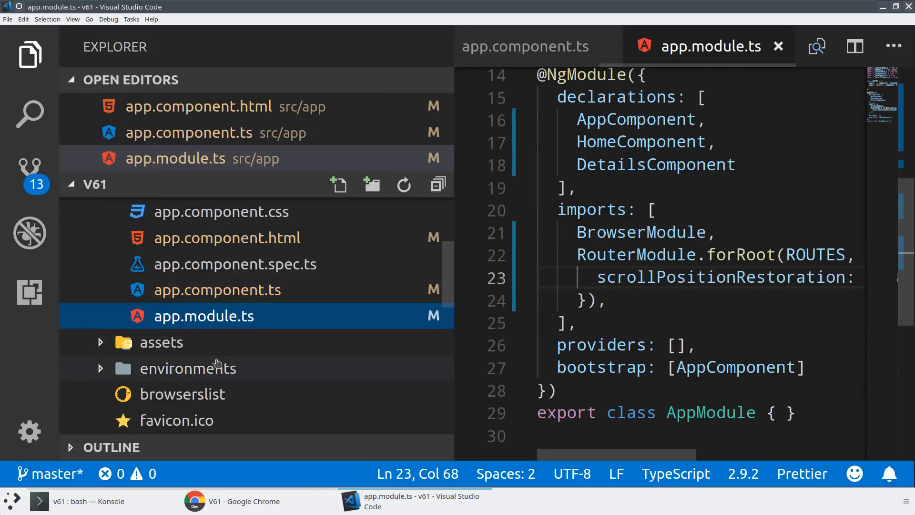
Step: Show details.component.html with its lorem ipsum paragraphs
left_click(174, 341)
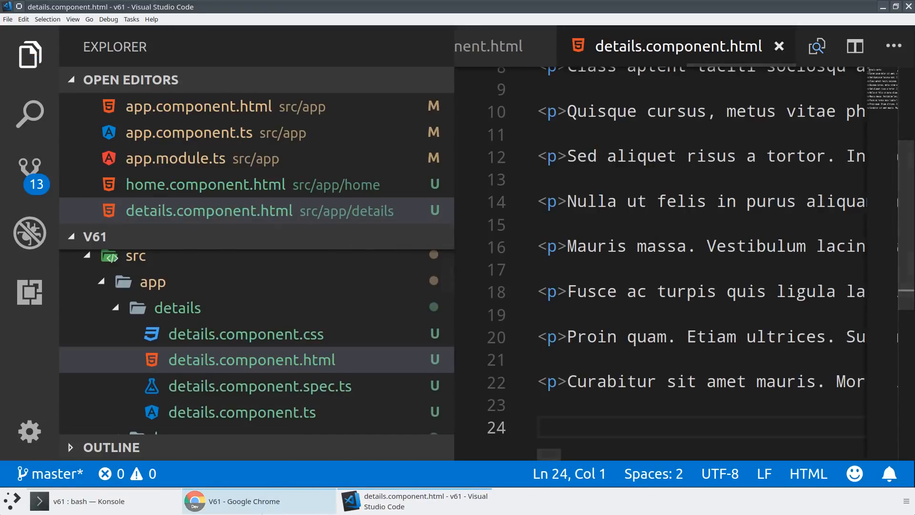
Step: Switch to Chrome and scroll down through the details page's lorem ipsum text
left_click(238, 500)
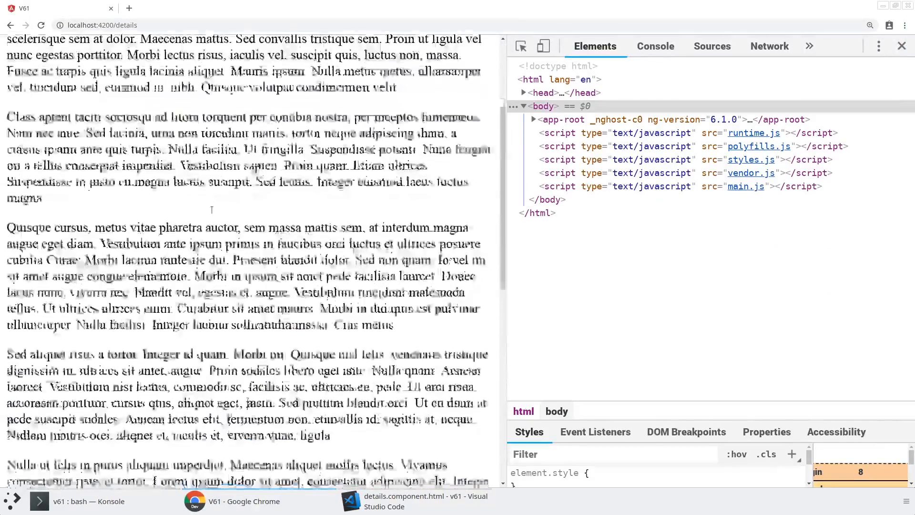
scroll("down", 3)
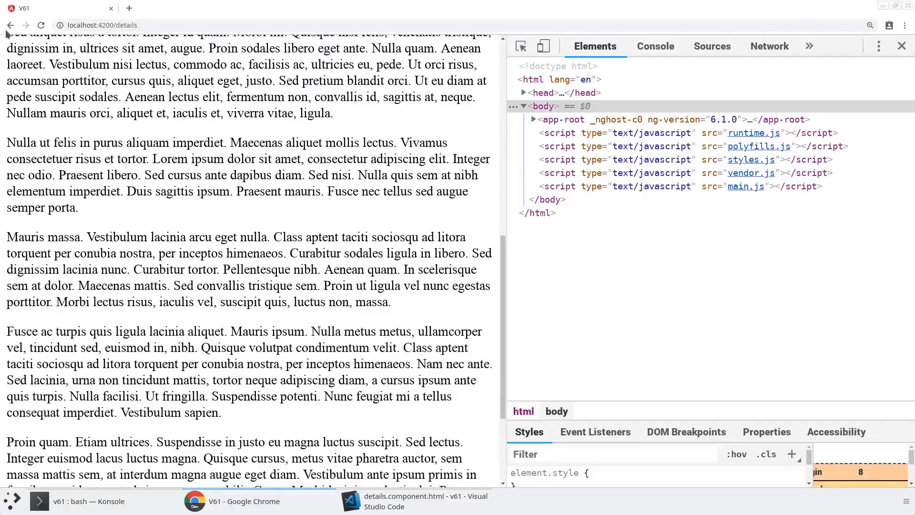
scroll("down", 3)
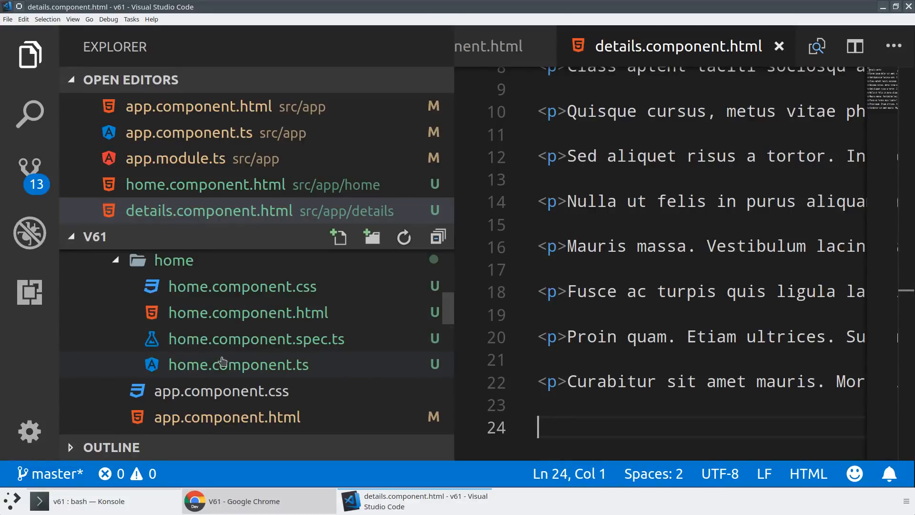
Step: Add <a routerLink="details"> to the end of home.component.html
left_click(248, 312)
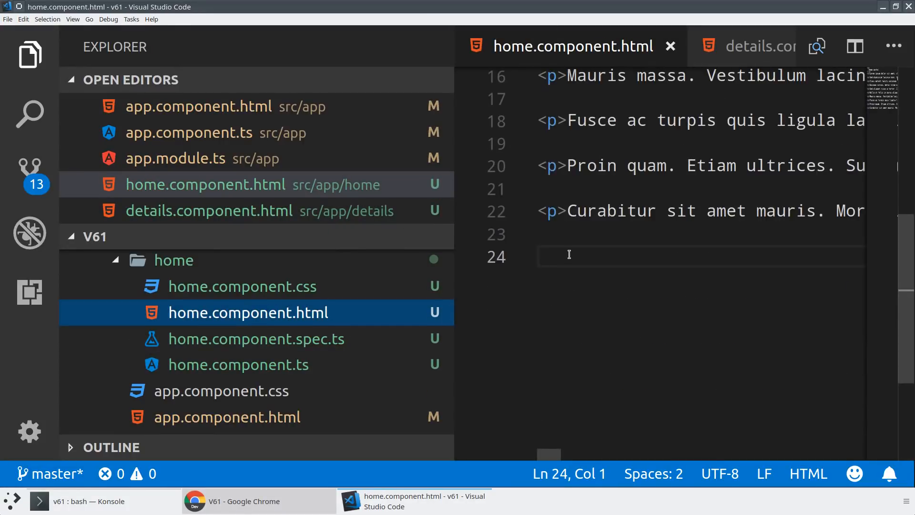
type("<")
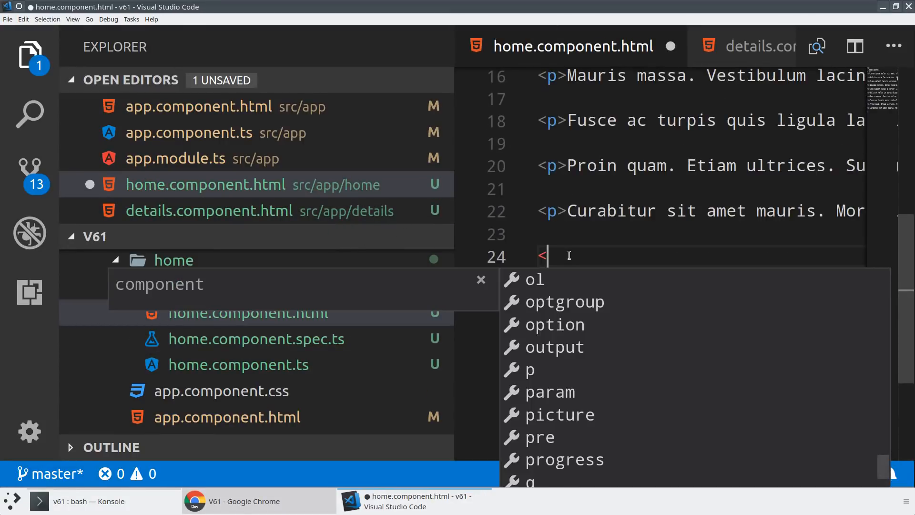
type("a routerLink=")
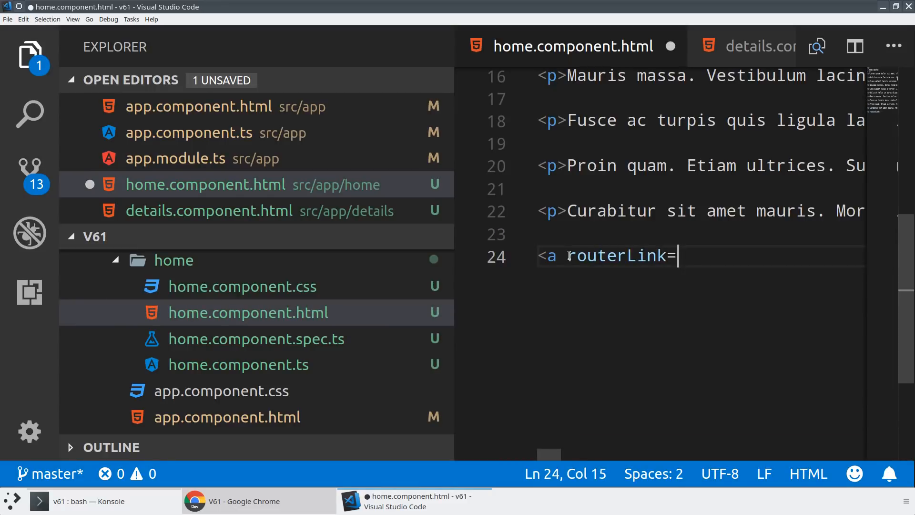
type("\"details\">Details</")
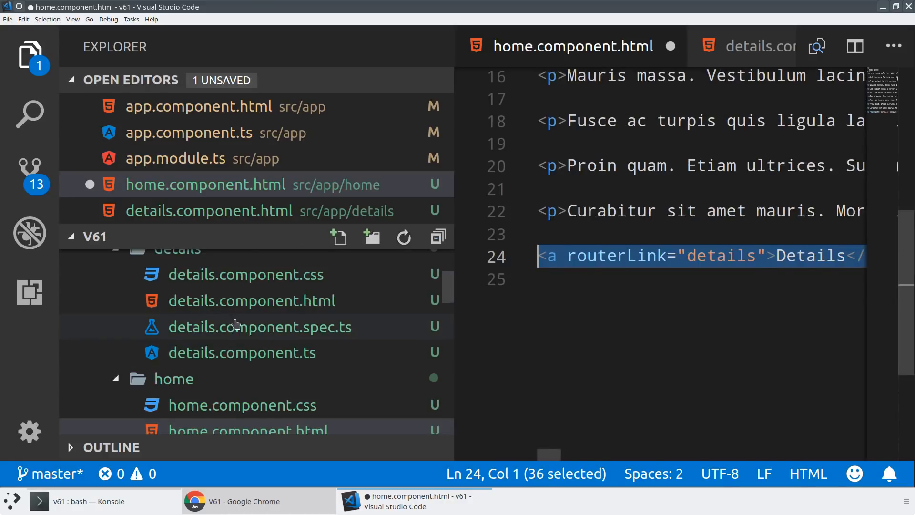
Step: Paste the <a routerLink="details"></a> link into details.component.html
left_click(747, 46)
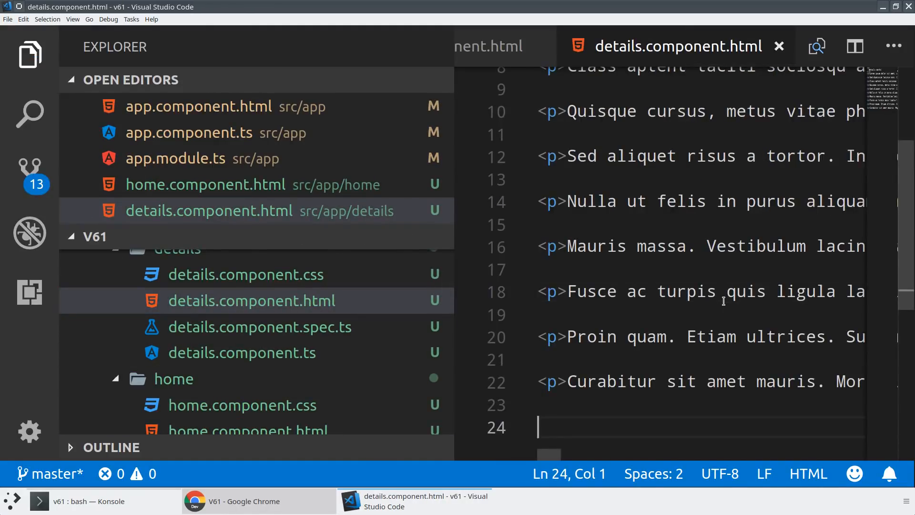
type("<a routerLink=\"details\"></a>")
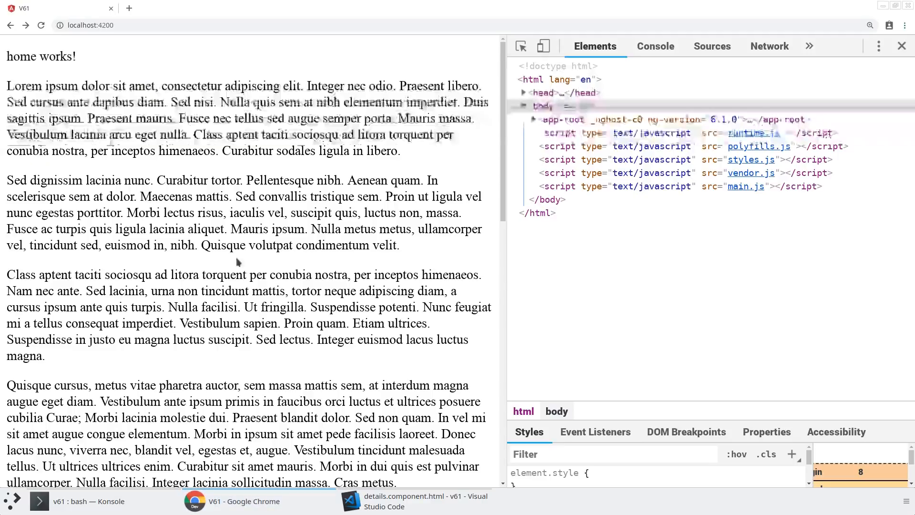
Step: Scroll the home page to its bottom and follow the Details link to localhost:4200/details
scroll("down", 3)
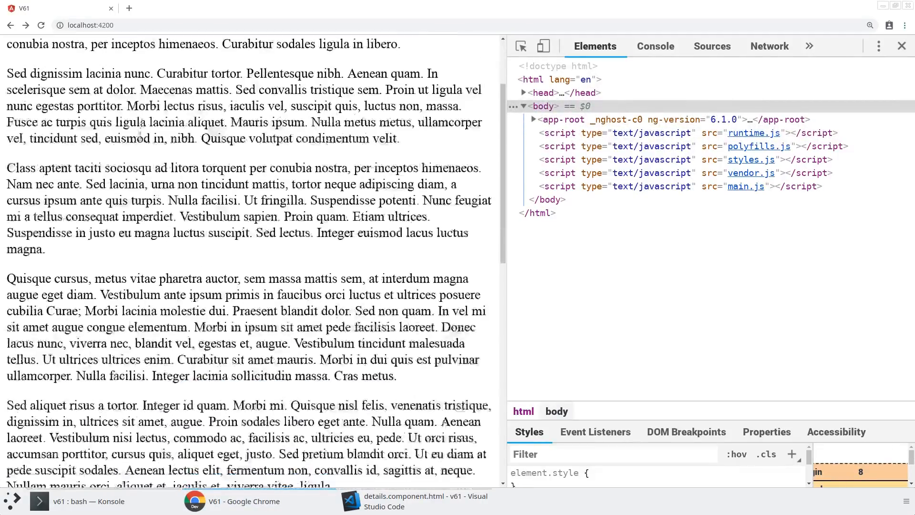
scroll("down", 3)
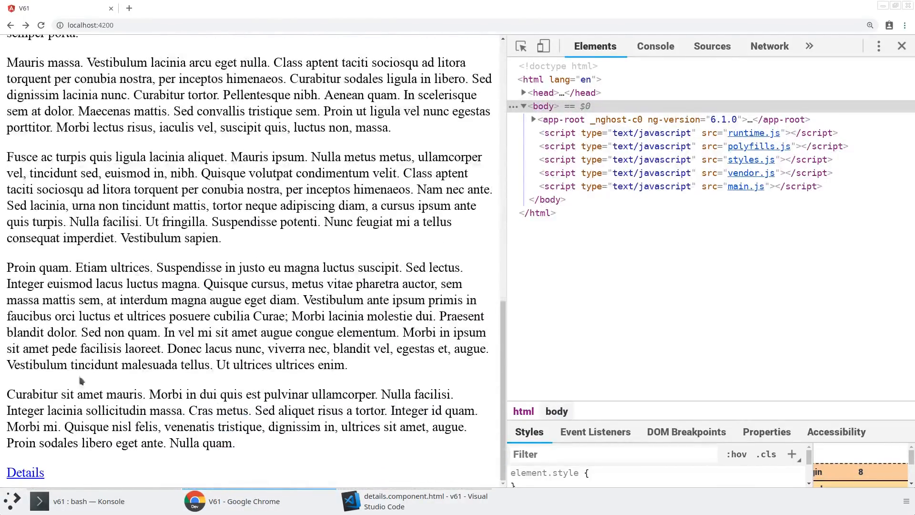
left_click(25, 471)
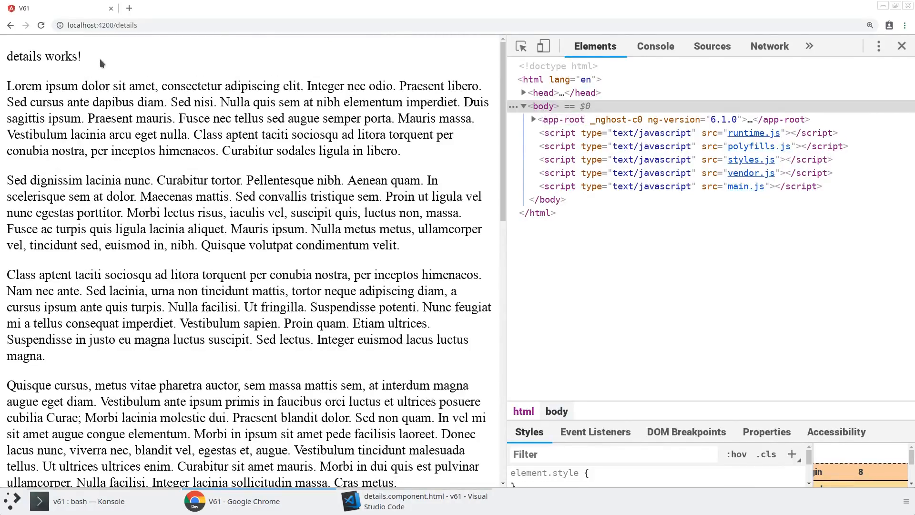
mouse_move(484, 247)
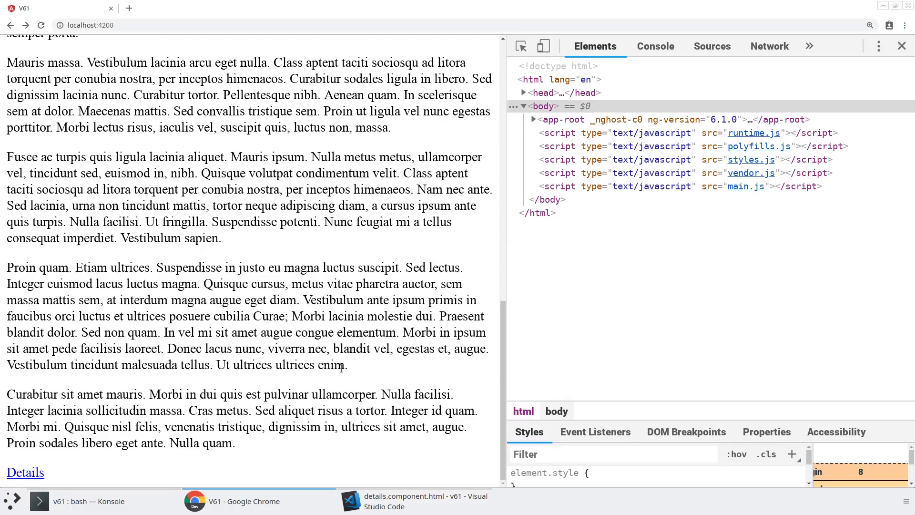
mouse_move(378, 435)
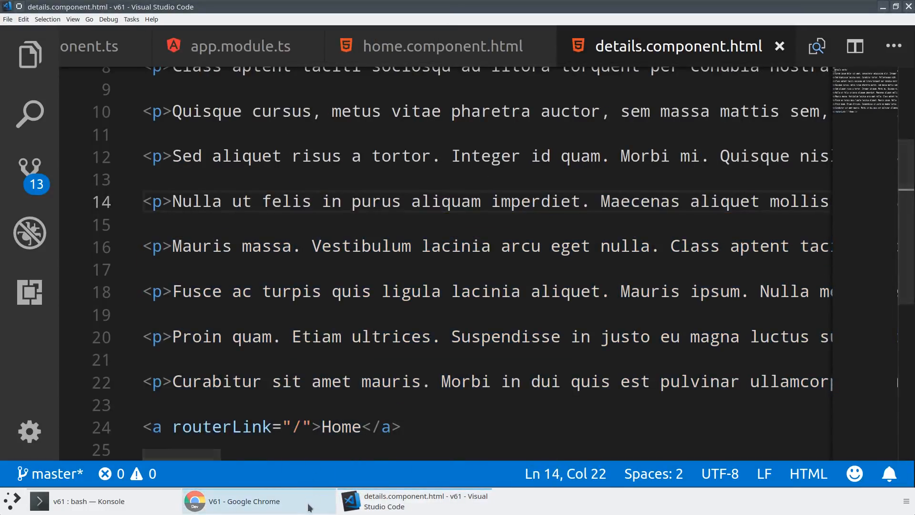
Step: Return to details.component.html to add a Home link routing to '/'
left_click(249, 500)
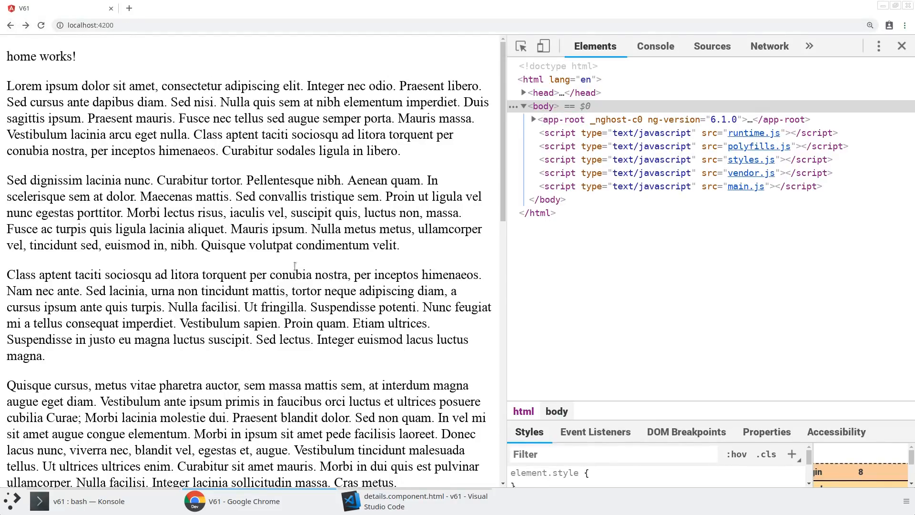
Step: Scroll the home page to its end and follow the Details link again
scroll("down", 3)
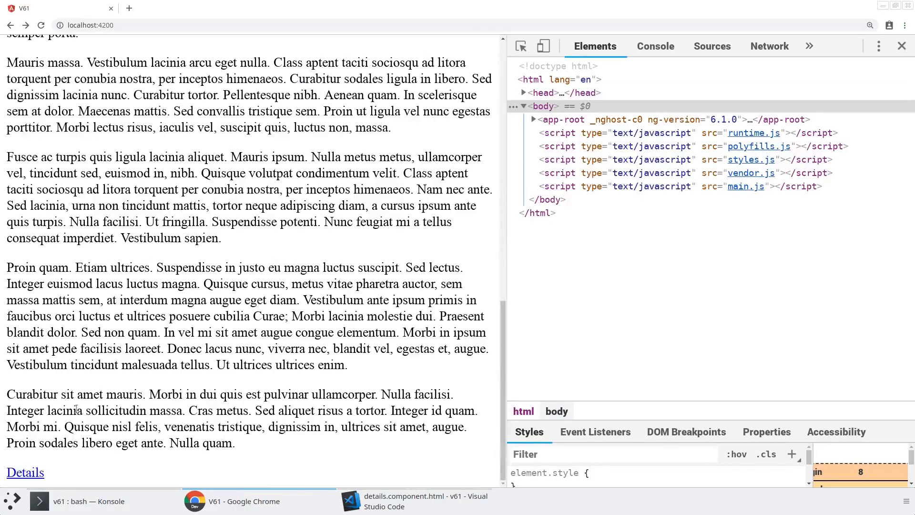
left_click(24, 472)
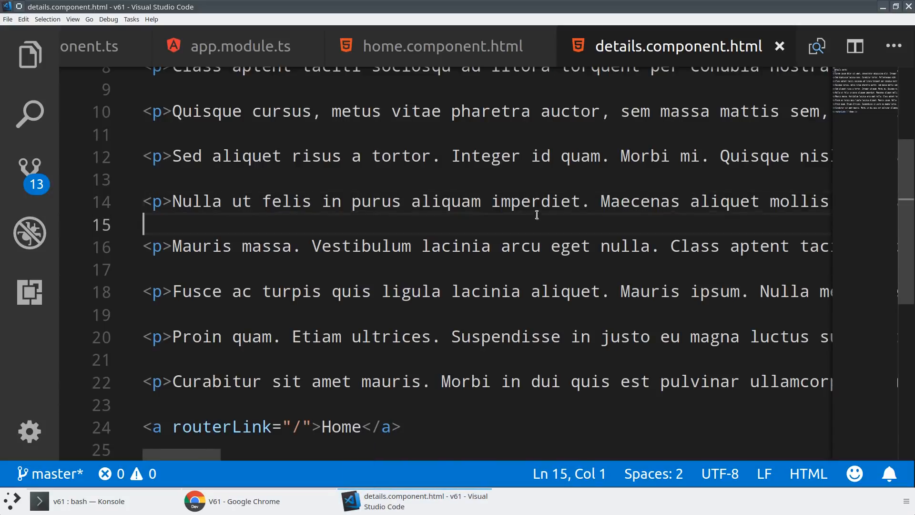
Step: Replace the details template's lorem ipsum with a single {{ object | keyvalue }} expression
key("ctrl+a")
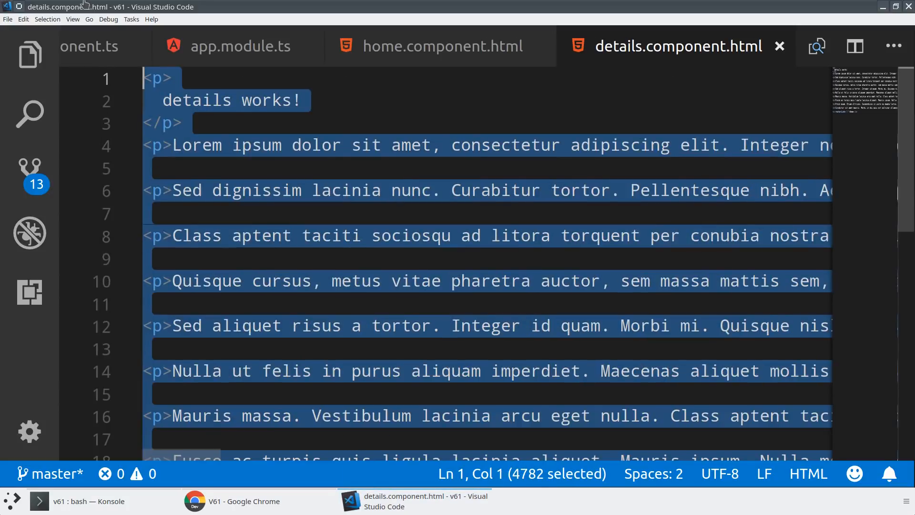
key("Delete")
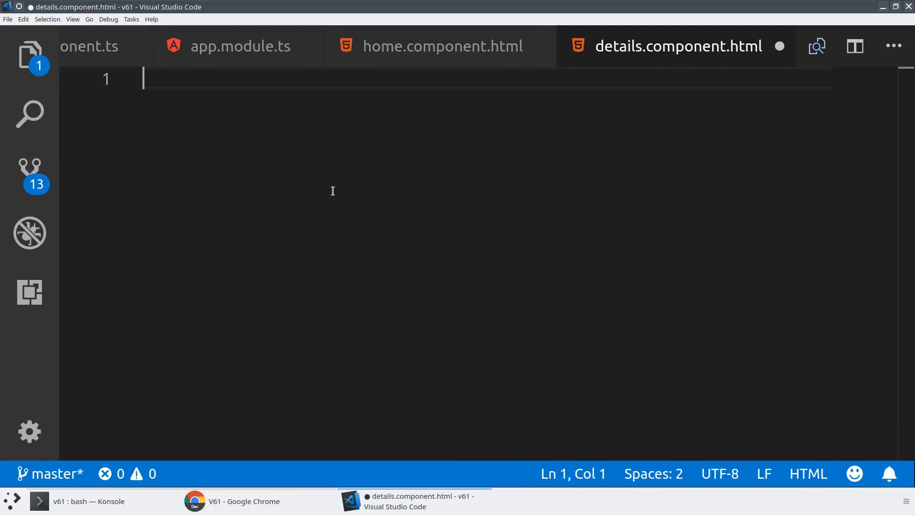
type("{{ obj }}")
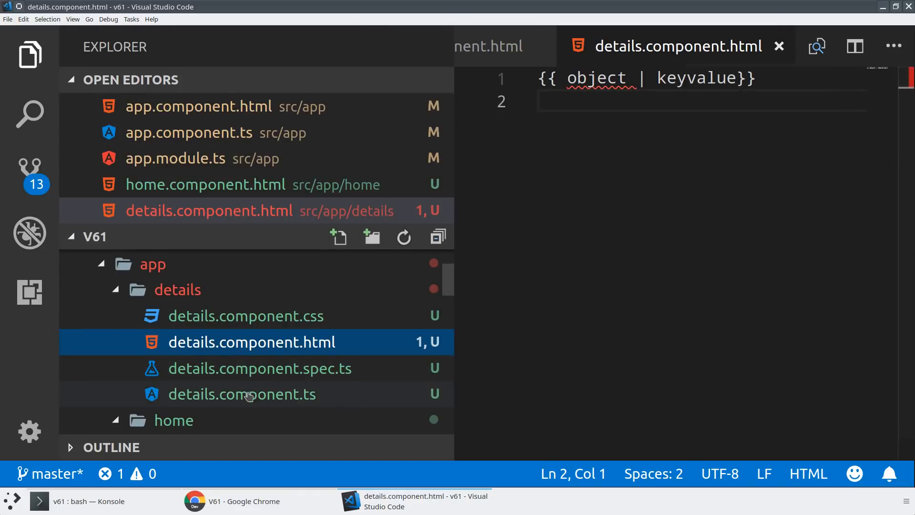
mouse_move(241, 394)
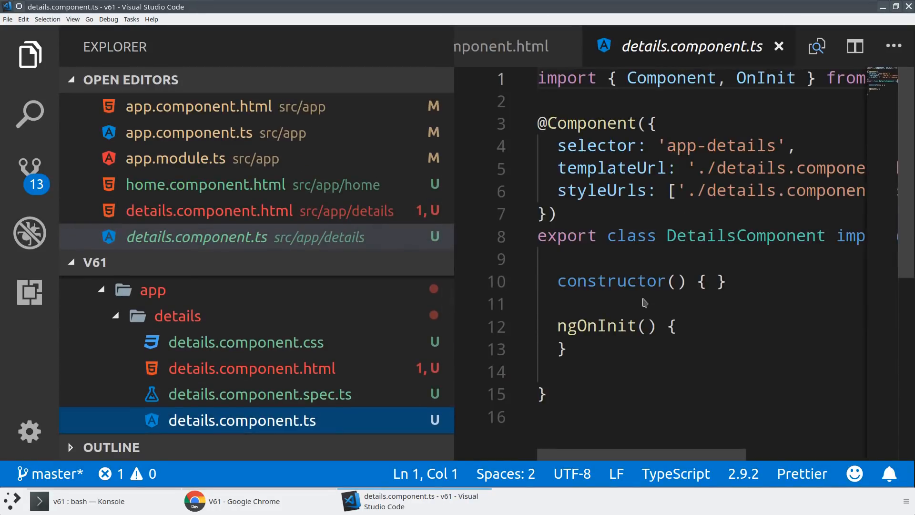
Step: Define an object property on DetailsComponent with name 'Stephen' and title 'Mr'
key("enter")
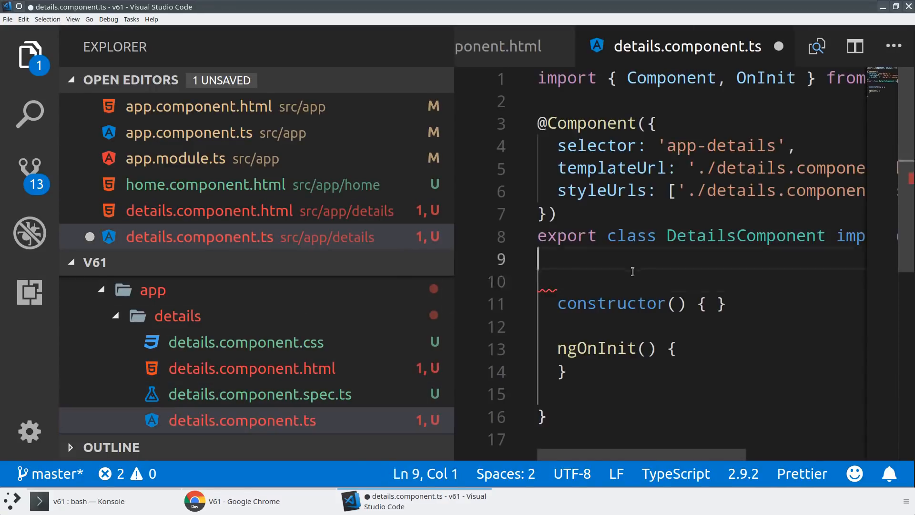
type("object = {")
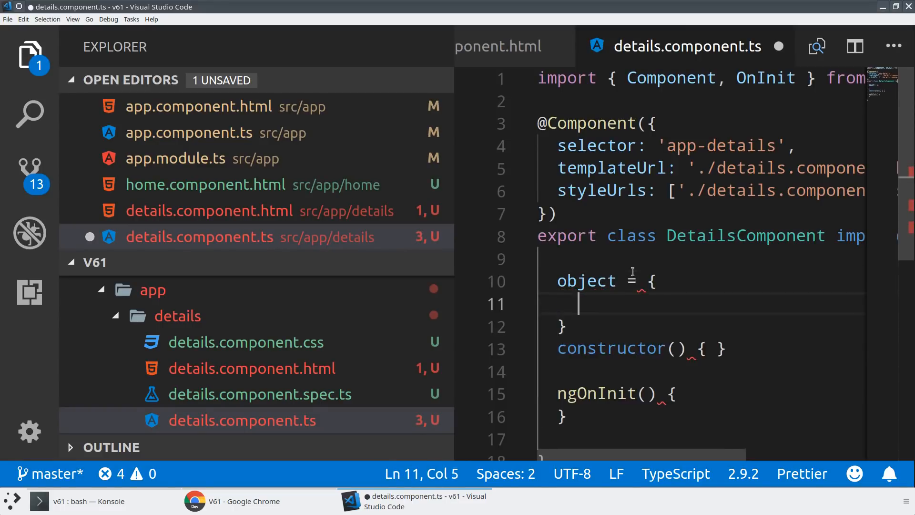
type("name: 'Stephen',")
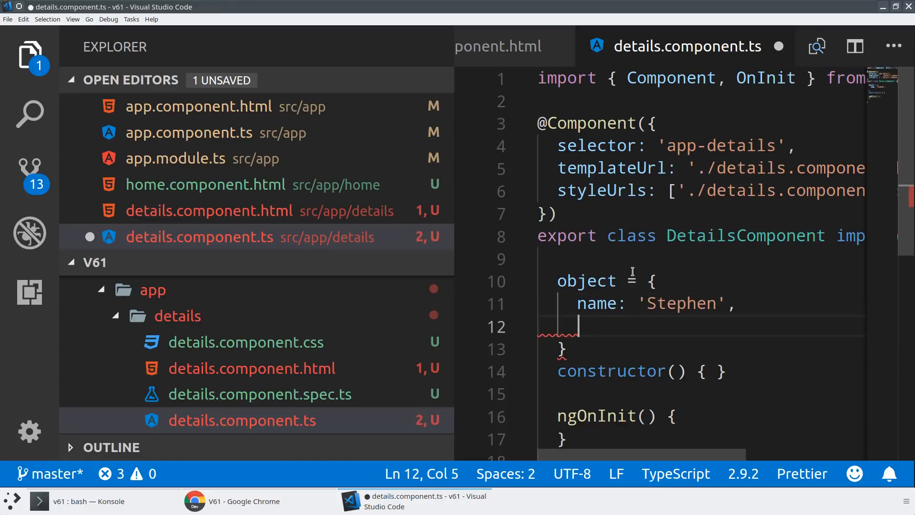
type("title: '")
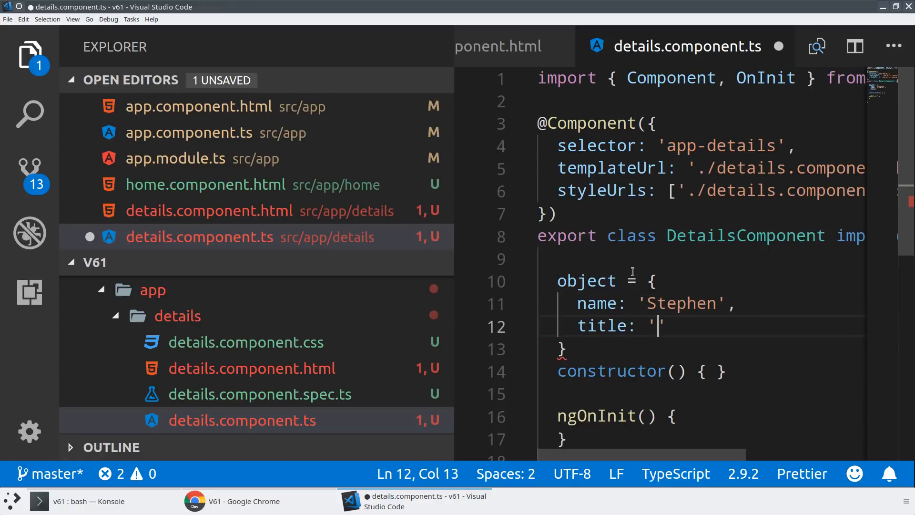
type("Mr,")
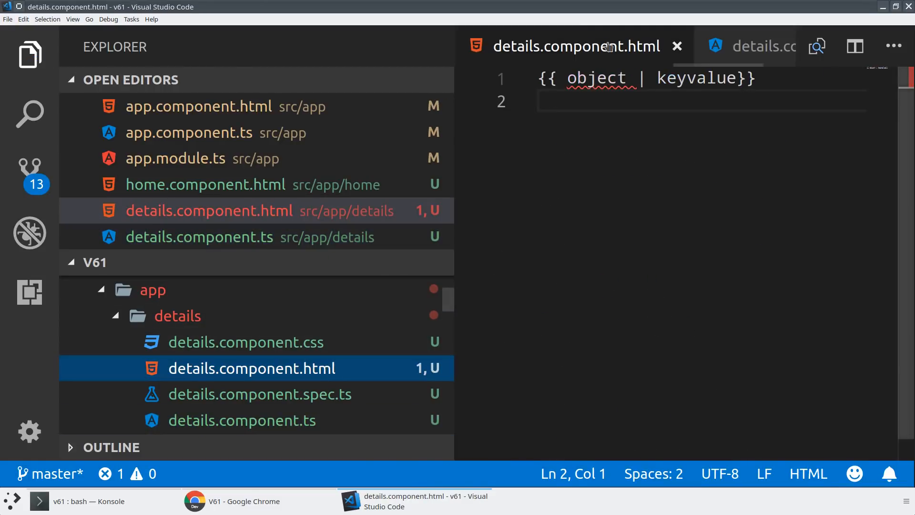
Step: Append | json to the template expression and verify the name/title pairs render in Chrome
type("| json")
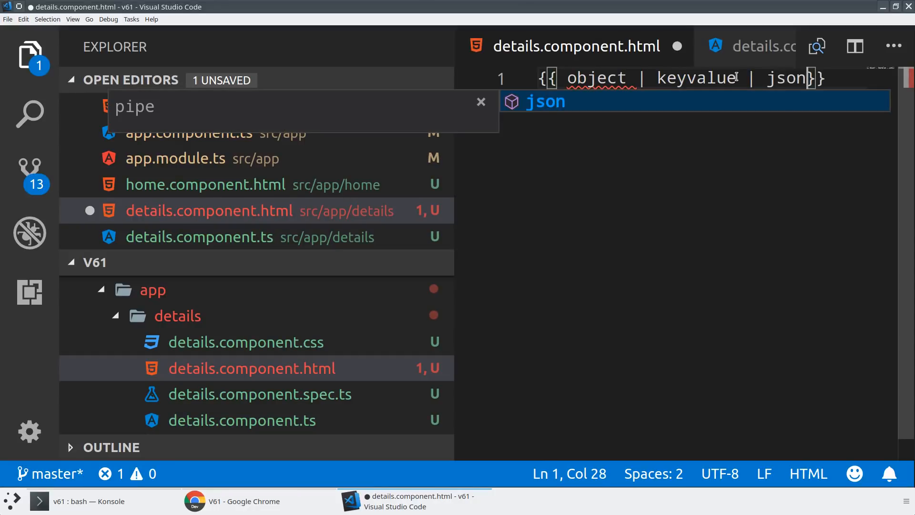
left_click(194, 500)
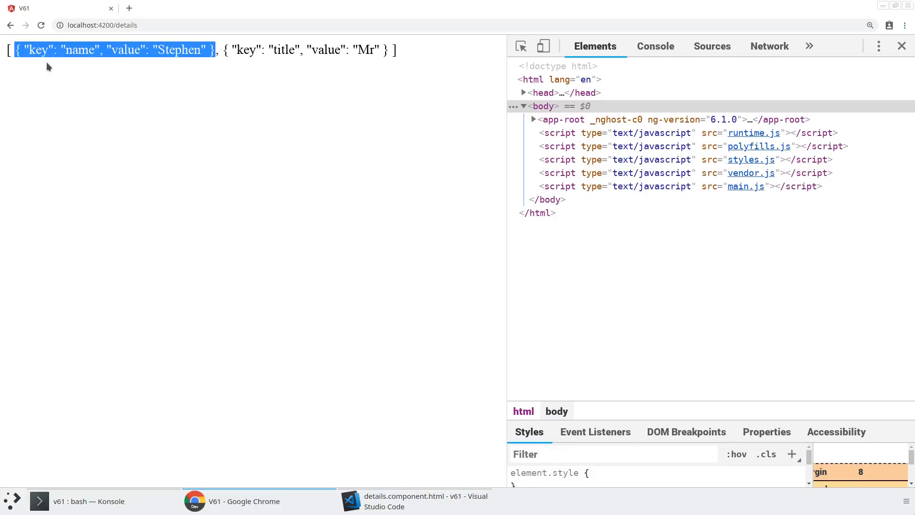
mouse_move(37, 67)
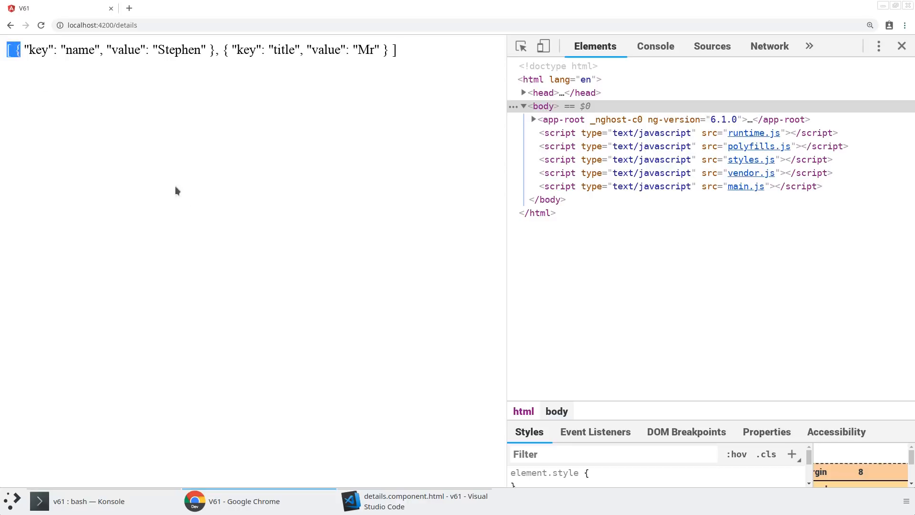
left_click(349, 500)
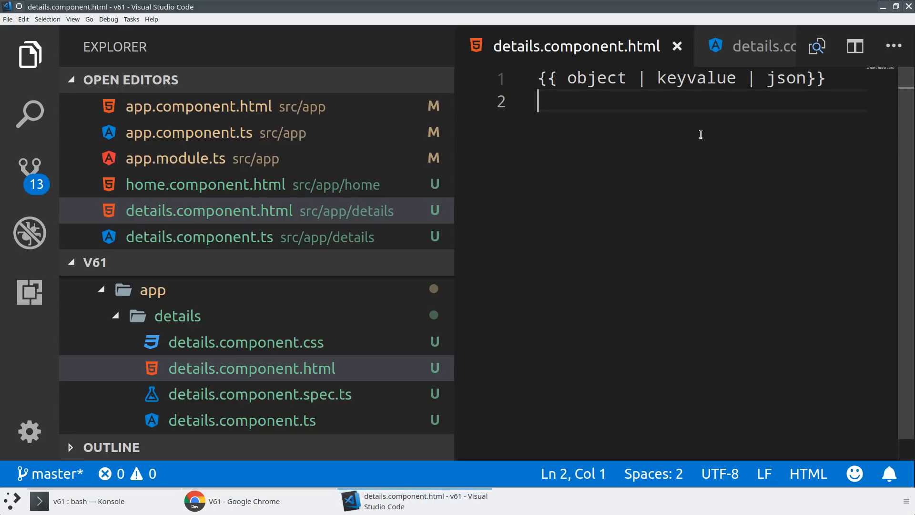
Step: Loop over object | keyvalue with an *ngFor div rendering {{item.key}}: {{item.value}}
type("<div *ngFor")
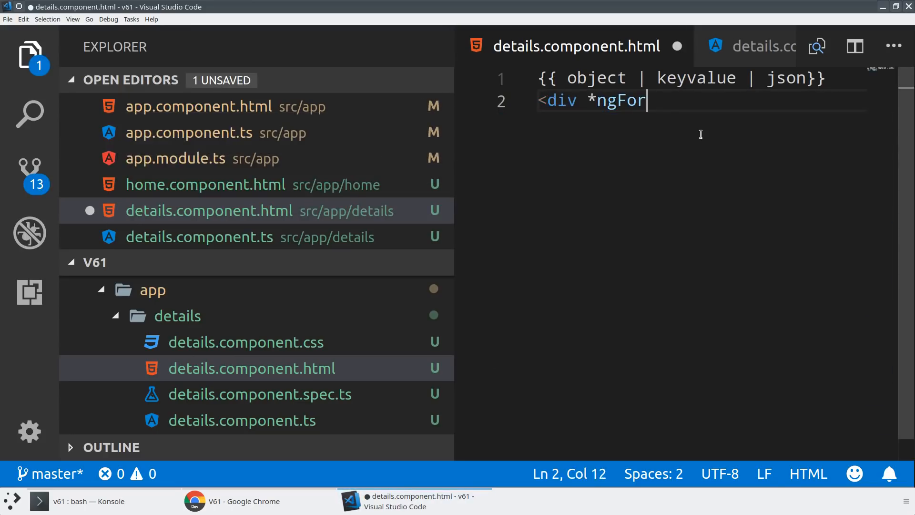
type("=\"let \"")
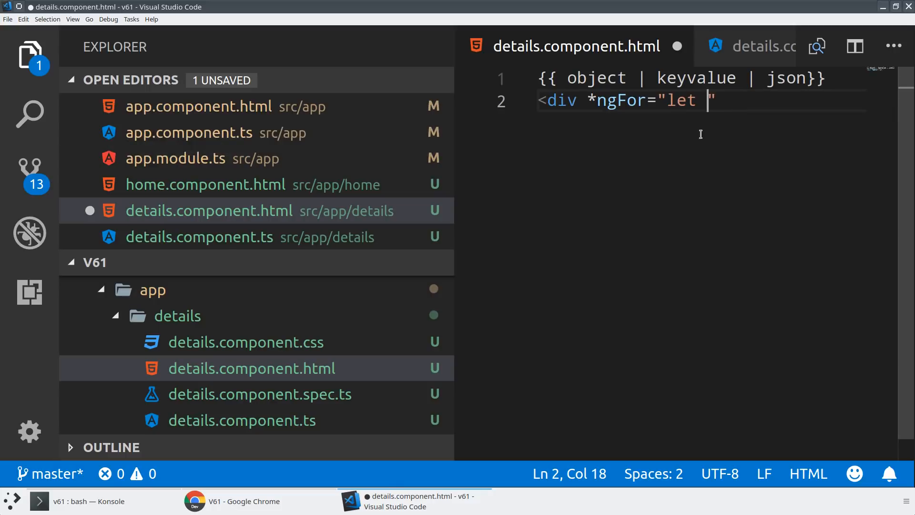
type("item of object |")
type("{{")
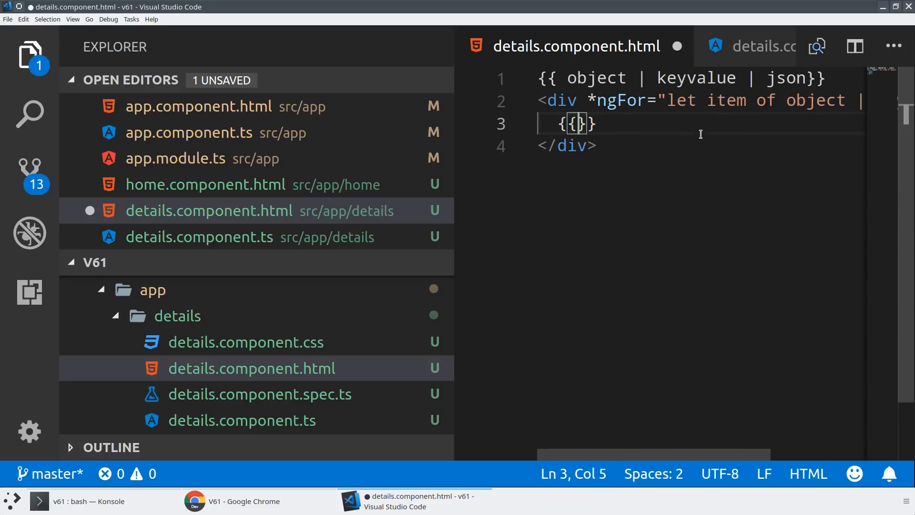
type("item.key")
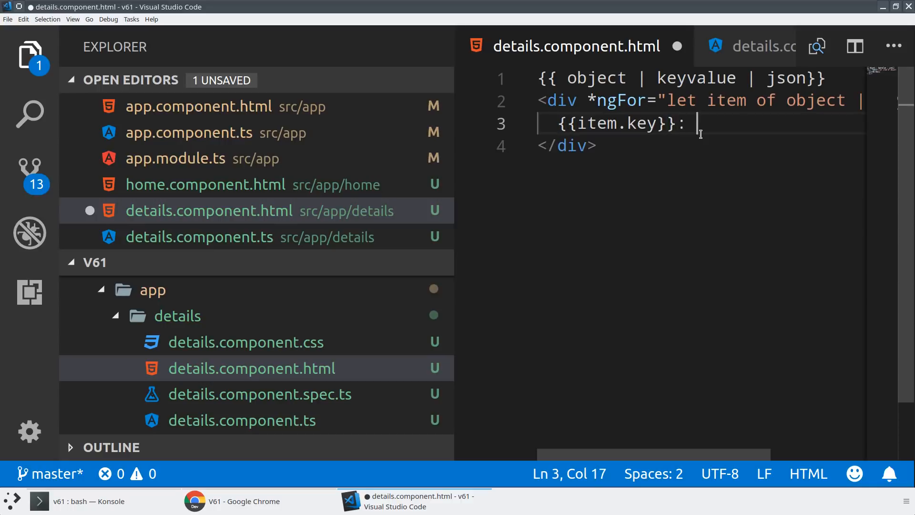
type("{{item}}")
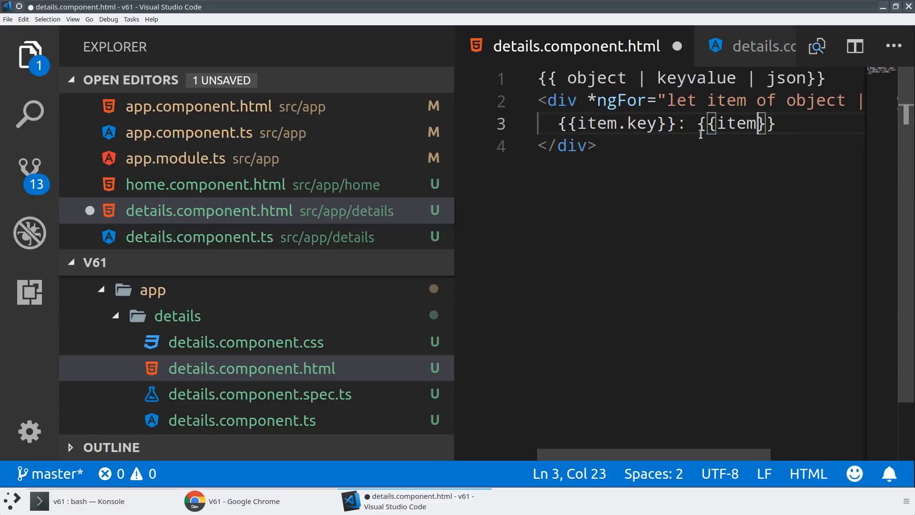
type(".value")
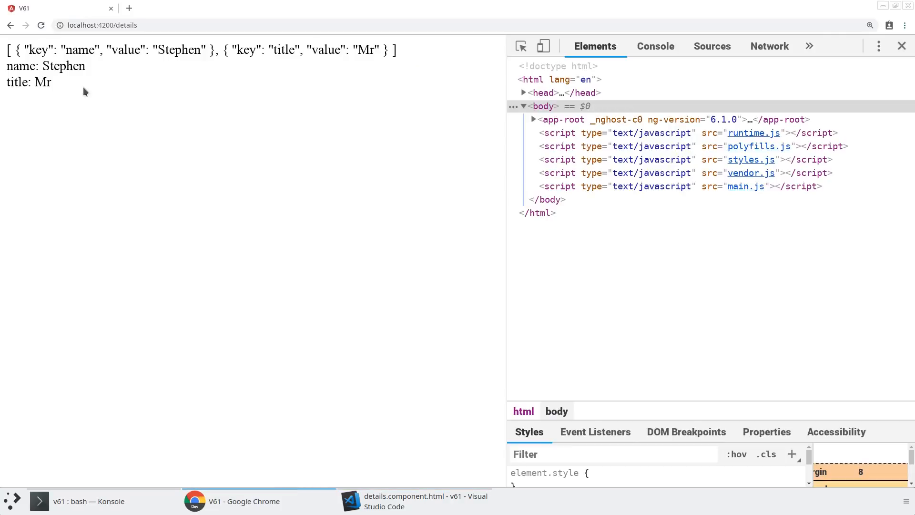
mouse_move(76, 94)
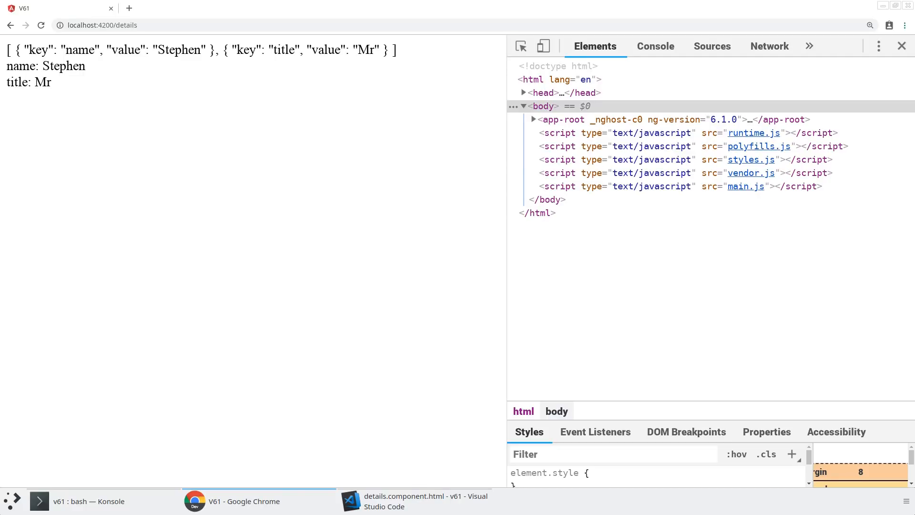
mouse_move(428, 241)
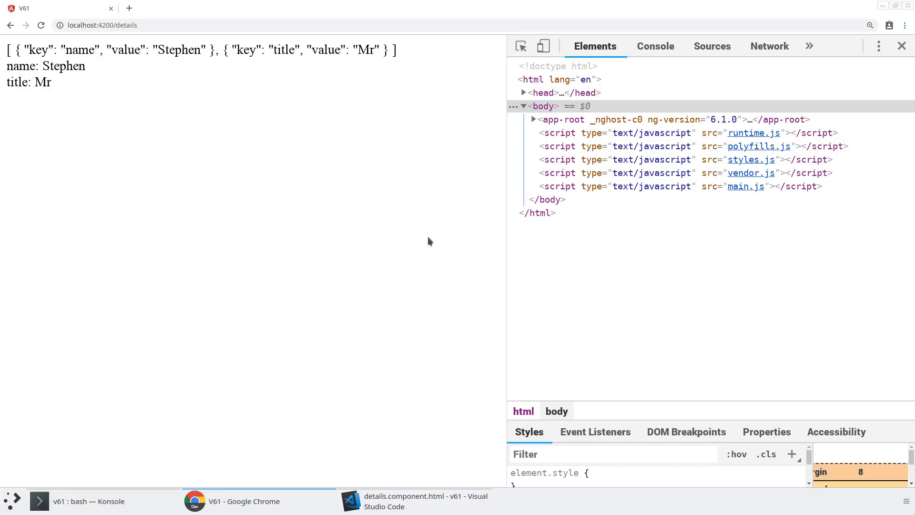